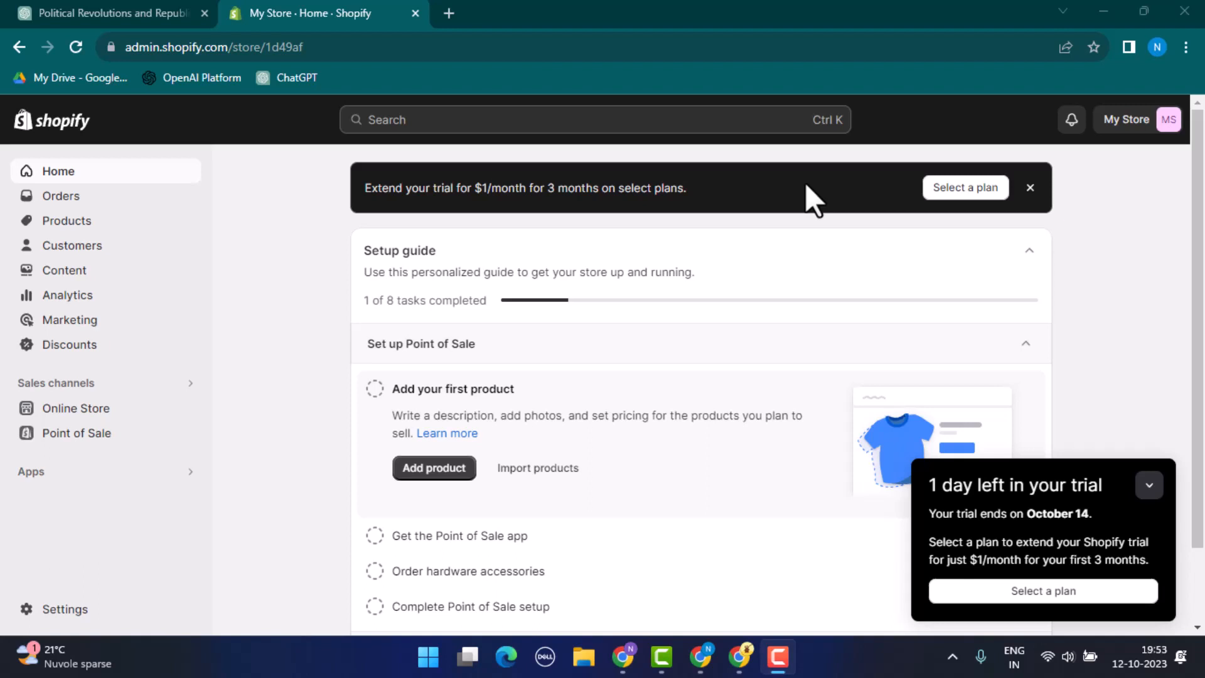
mouse_move(705, 314)
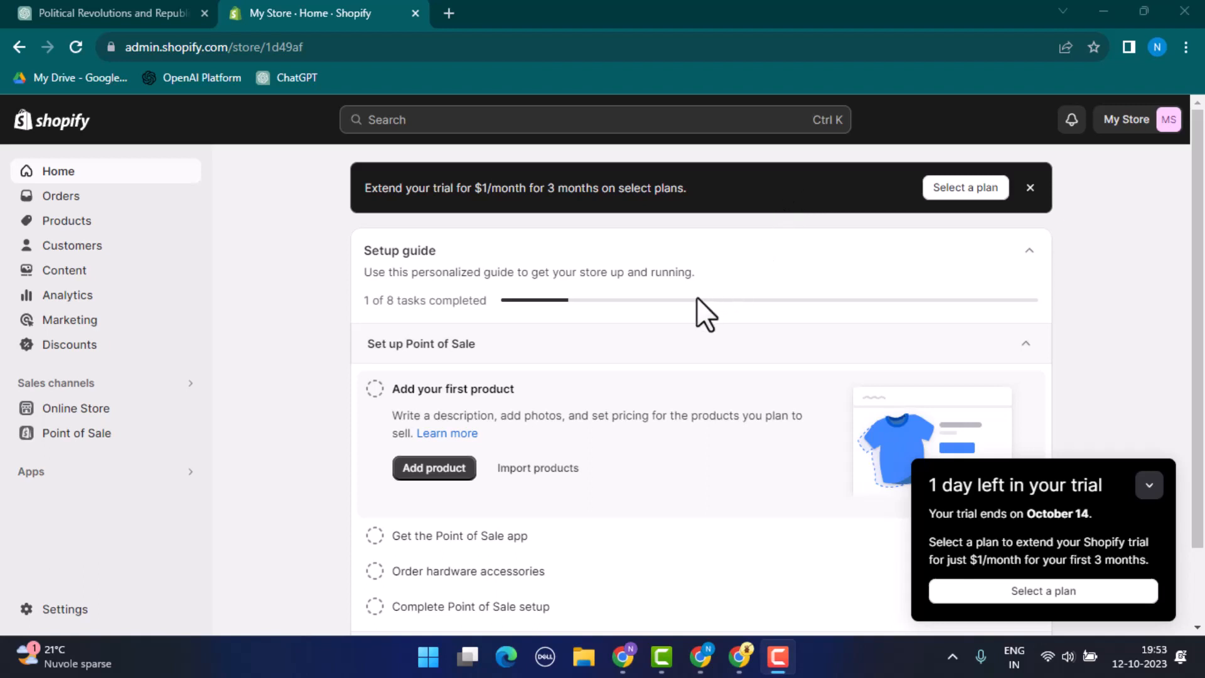
mouse_move(698, 375)
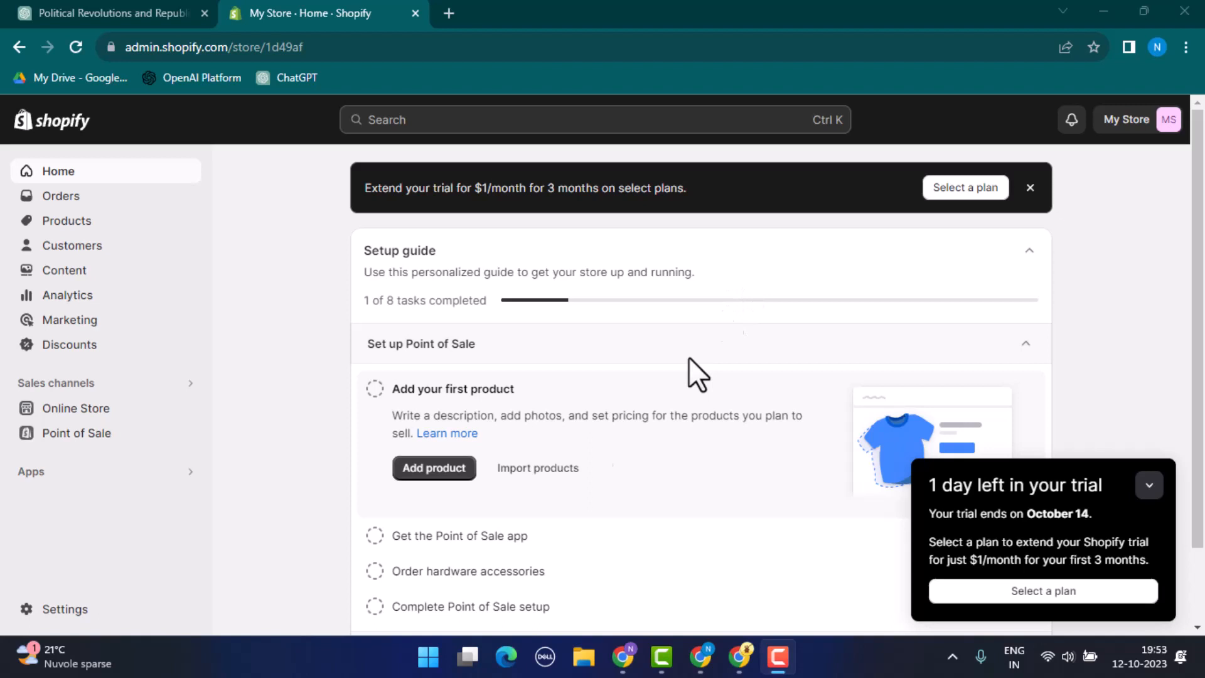
- Go to Settings from the sidebar and choose Policies from the settings list
scroll("down", 3)
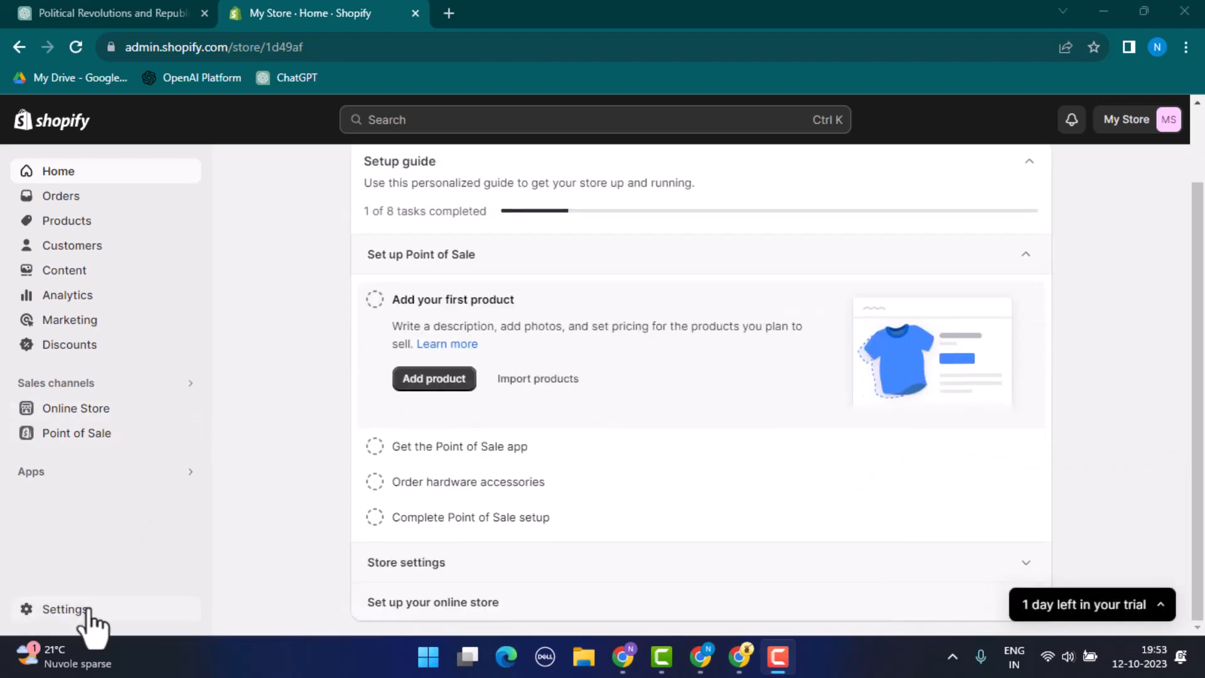
left_click(64, 609)
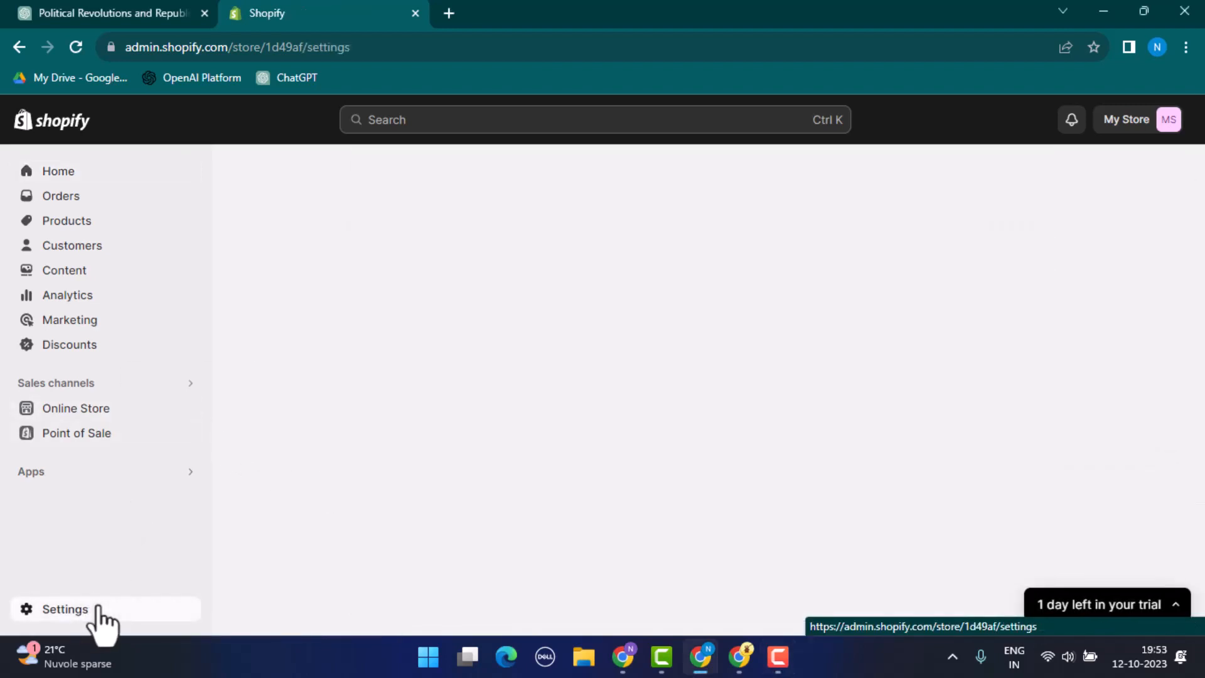
left_click(64, 609)
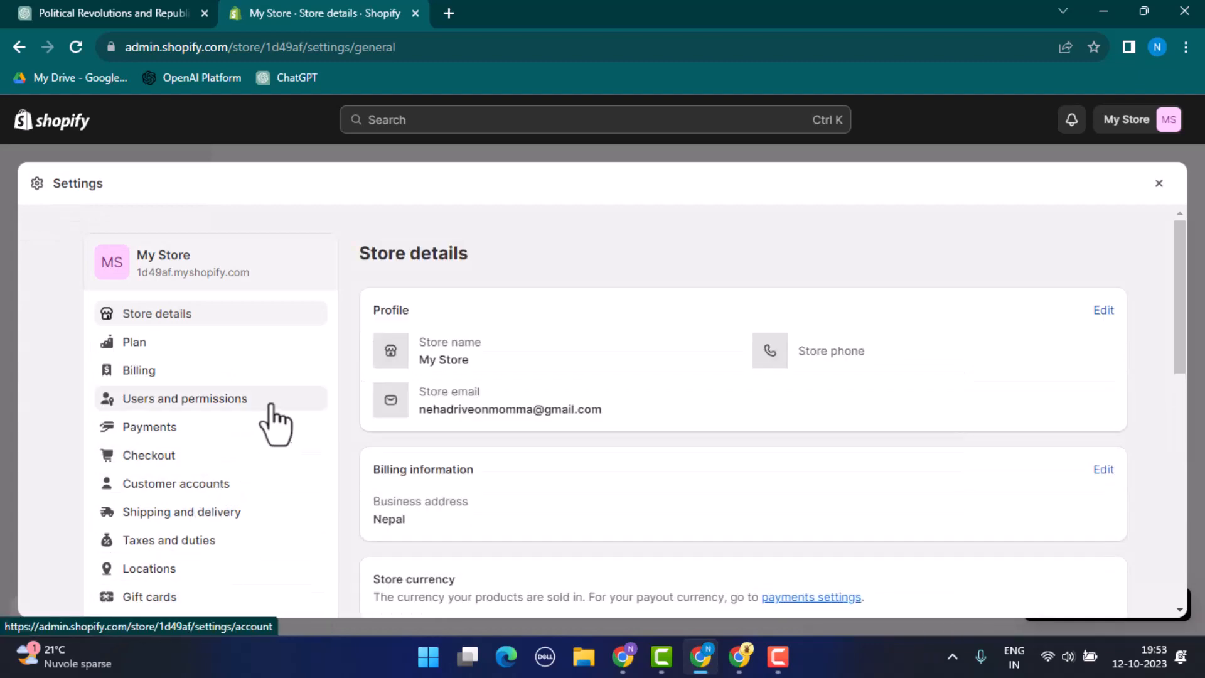
scroll("down", 3)
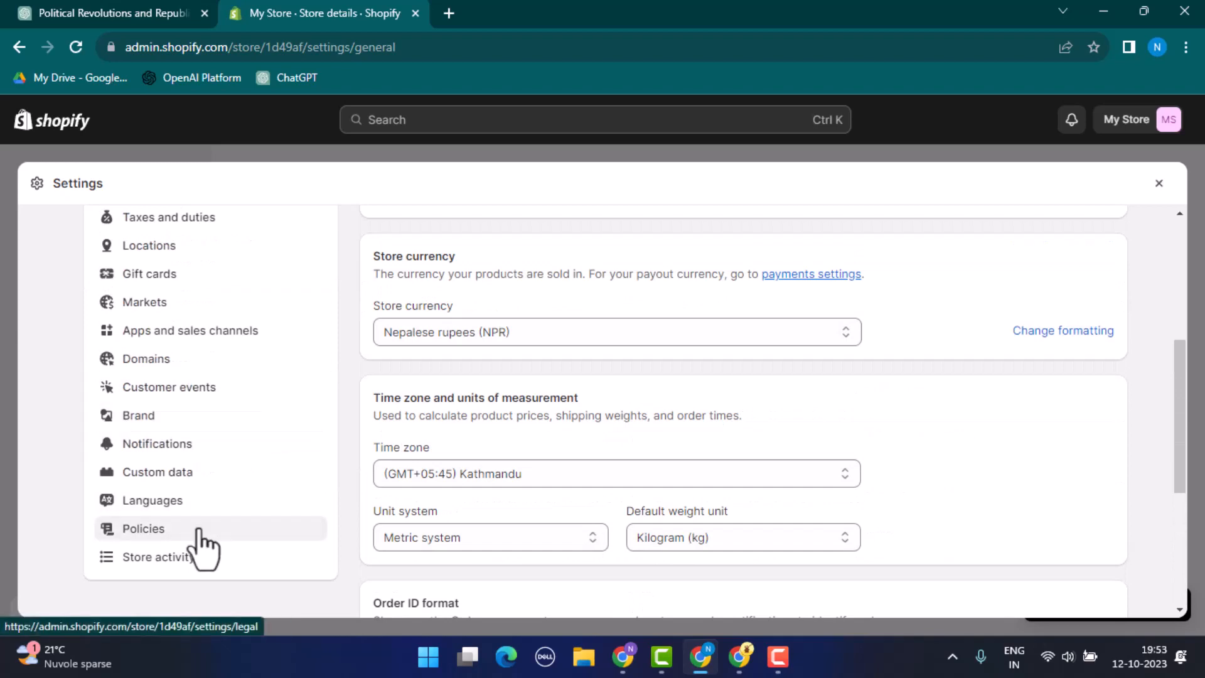
left_click(143, 529)
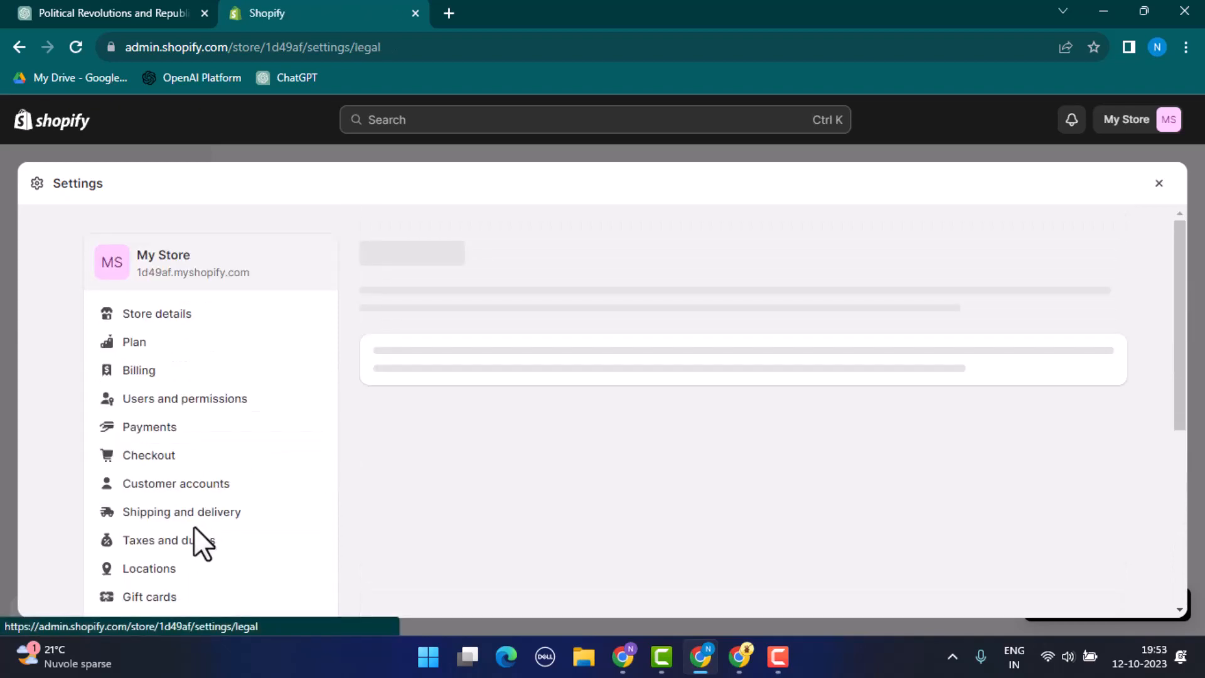
- Create the written return and refund policy from the standard template and review its text
left_click(142, 556)
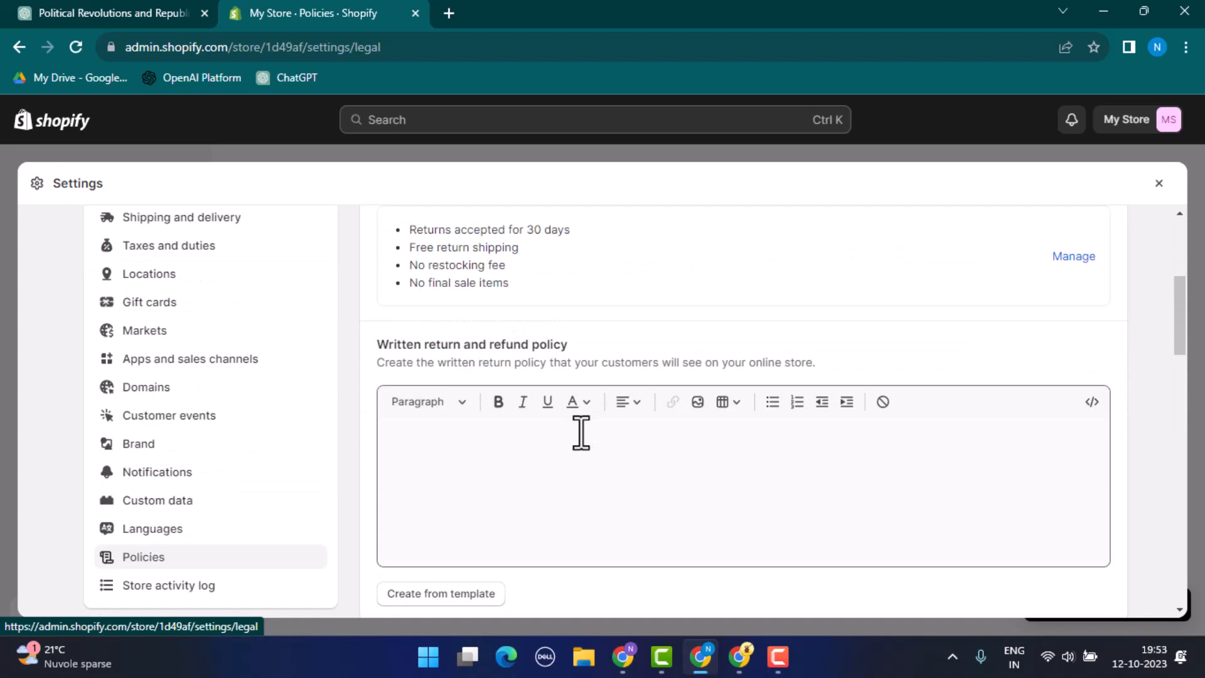
mouse_move(563, 444)
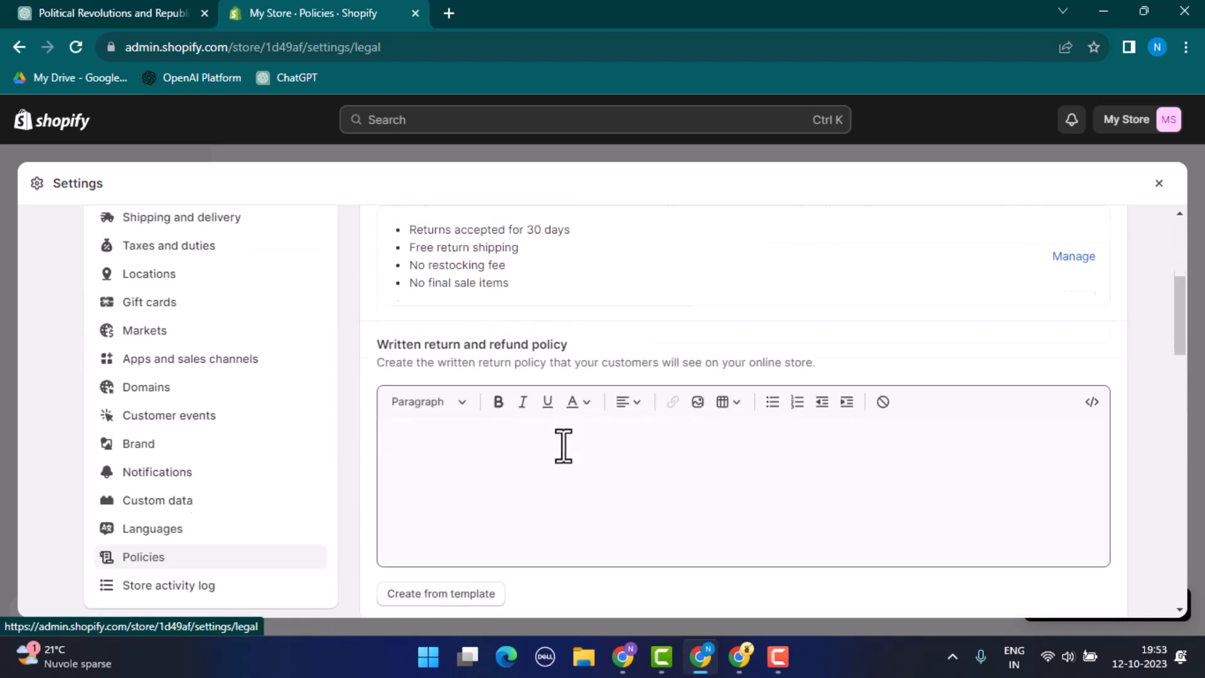
scroll("down", 3)
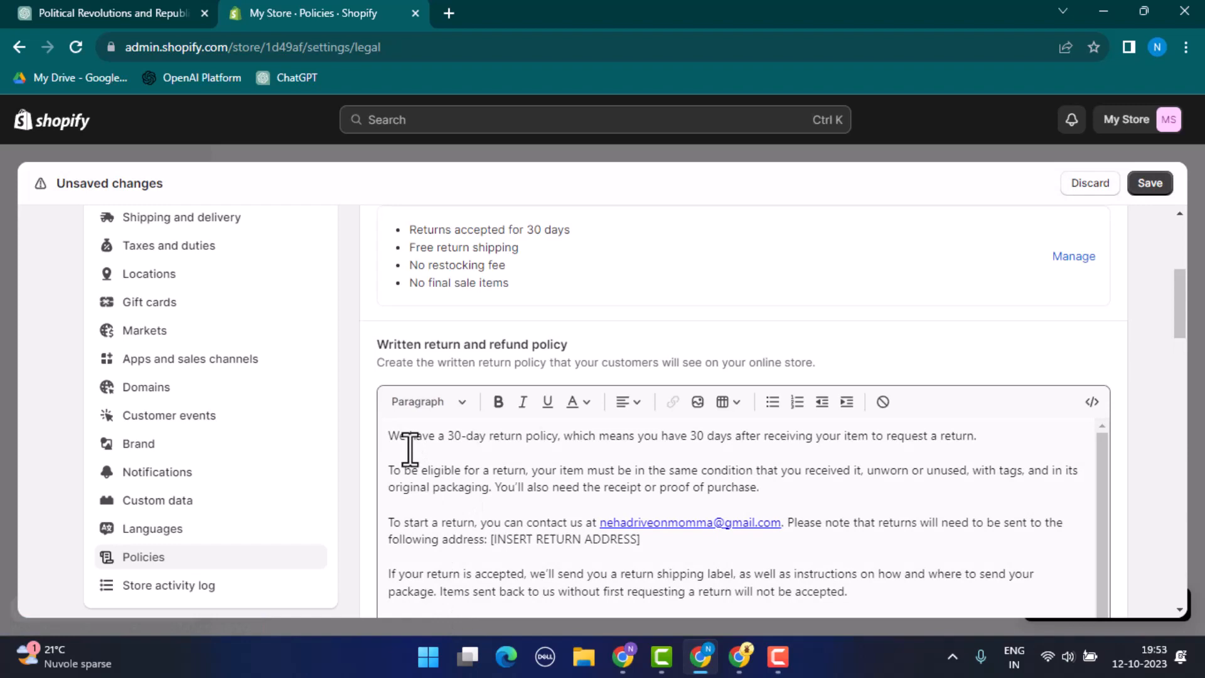
mouse_move(1111, 473)
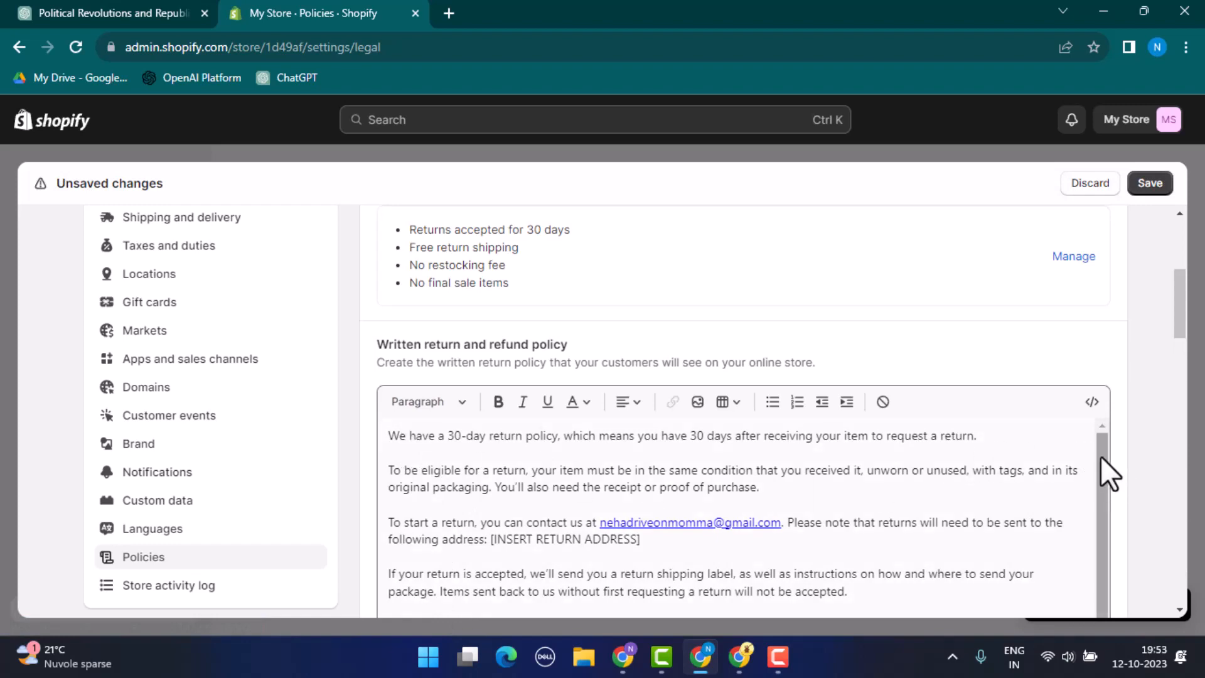
scroll("down", 3)
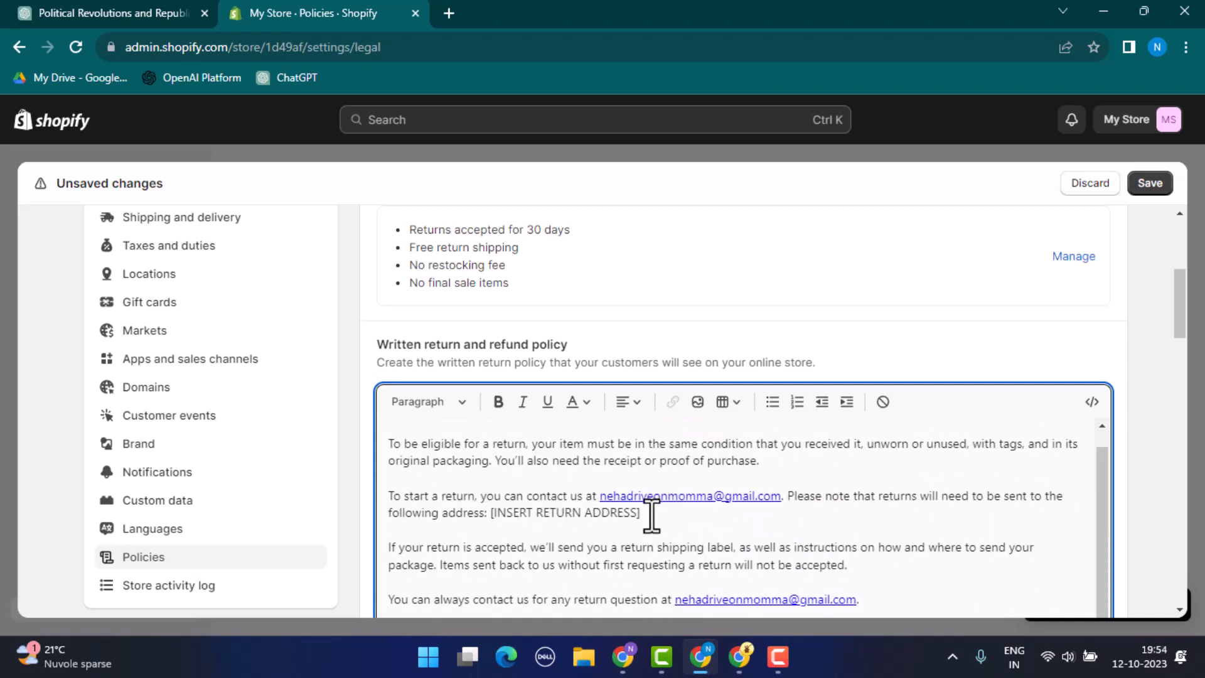
scroll("down", 3)
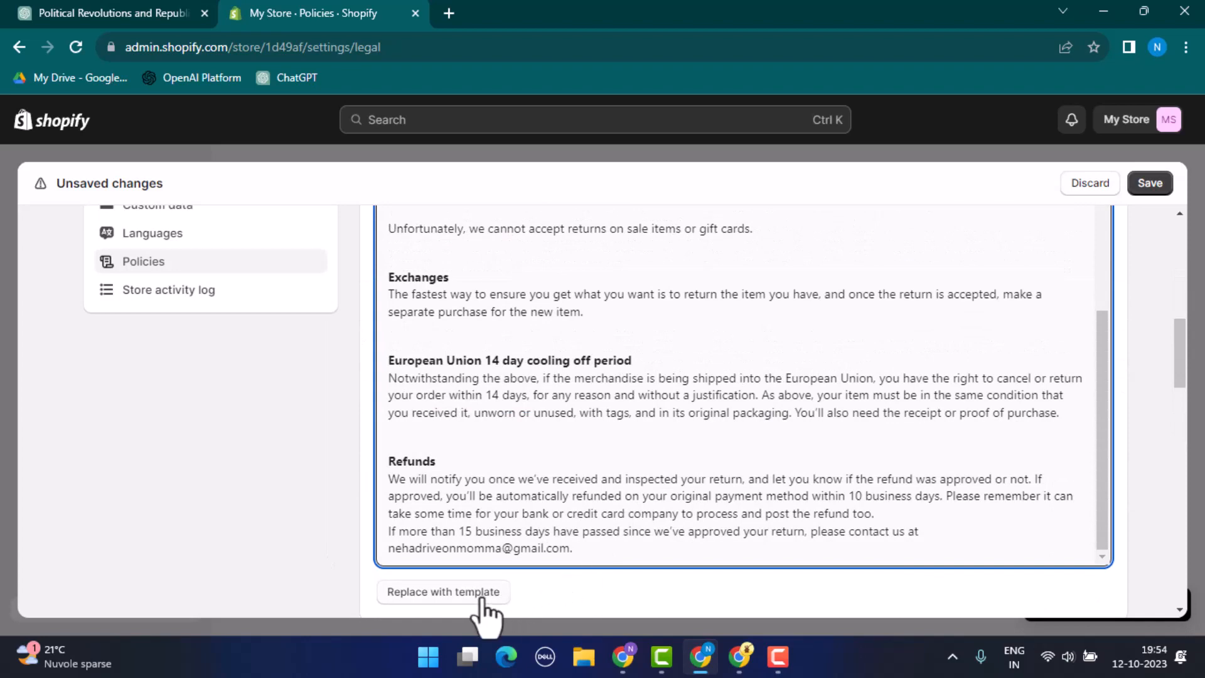
left_click(443, 591)
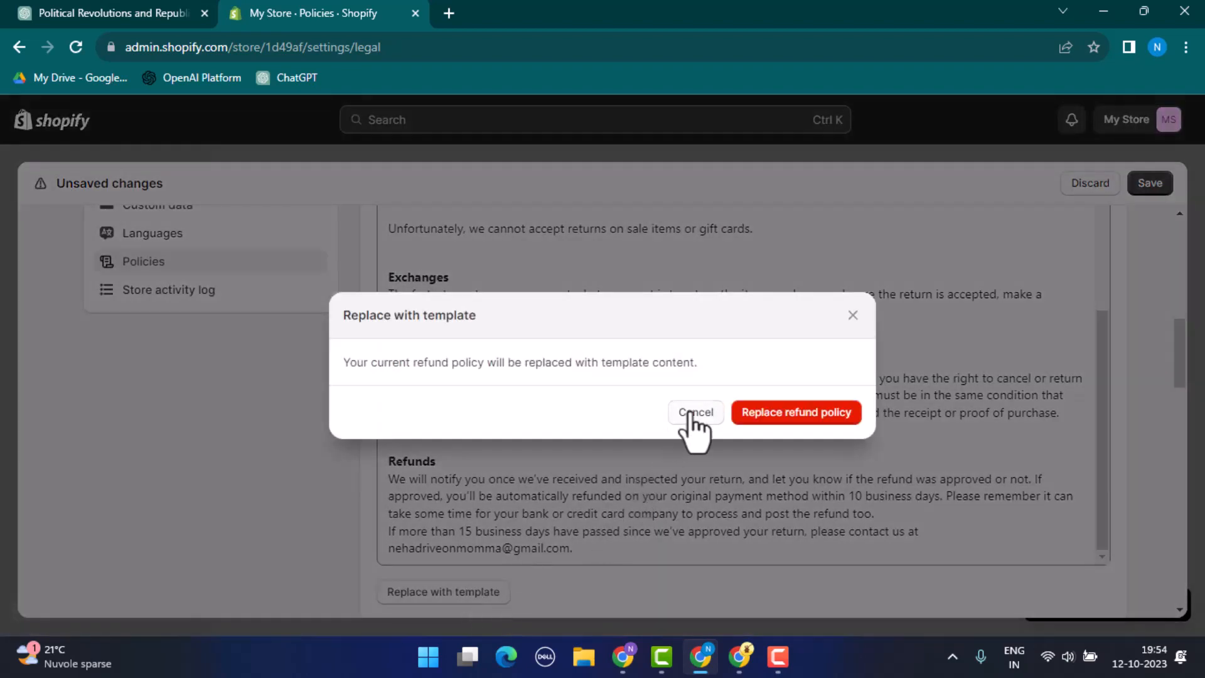
left_click(694, 412)
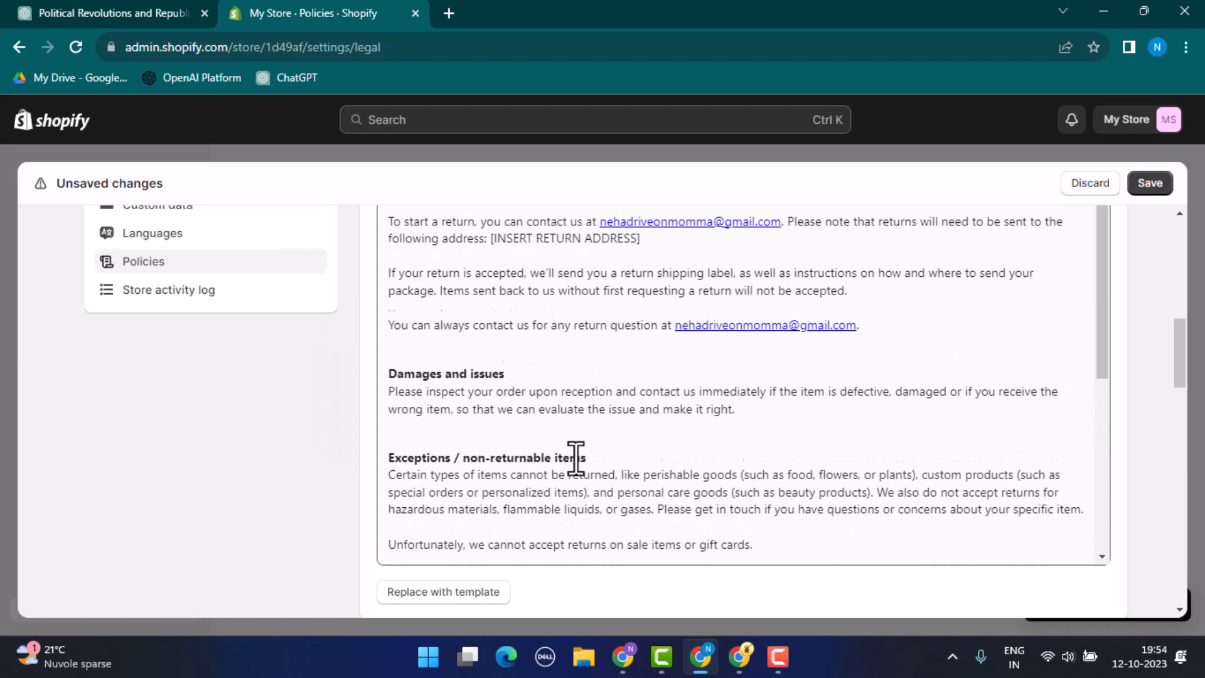
double_click(565, 244)
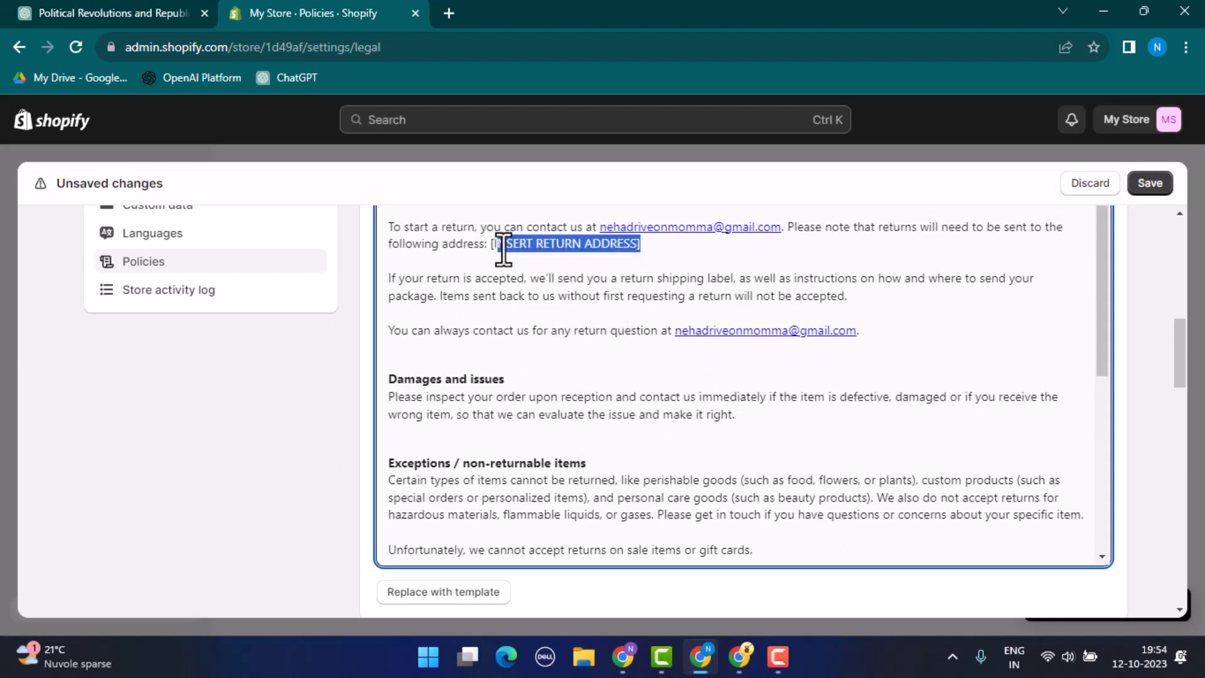
type("Kathmandu")
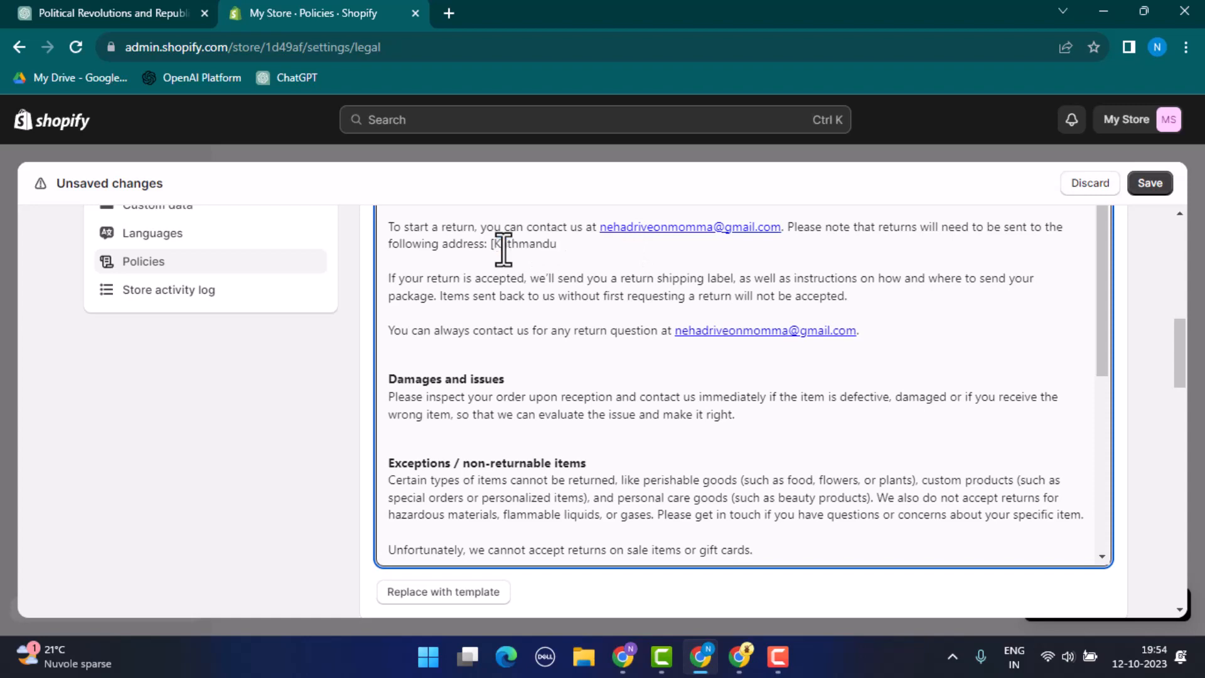
left_click(443, 592)
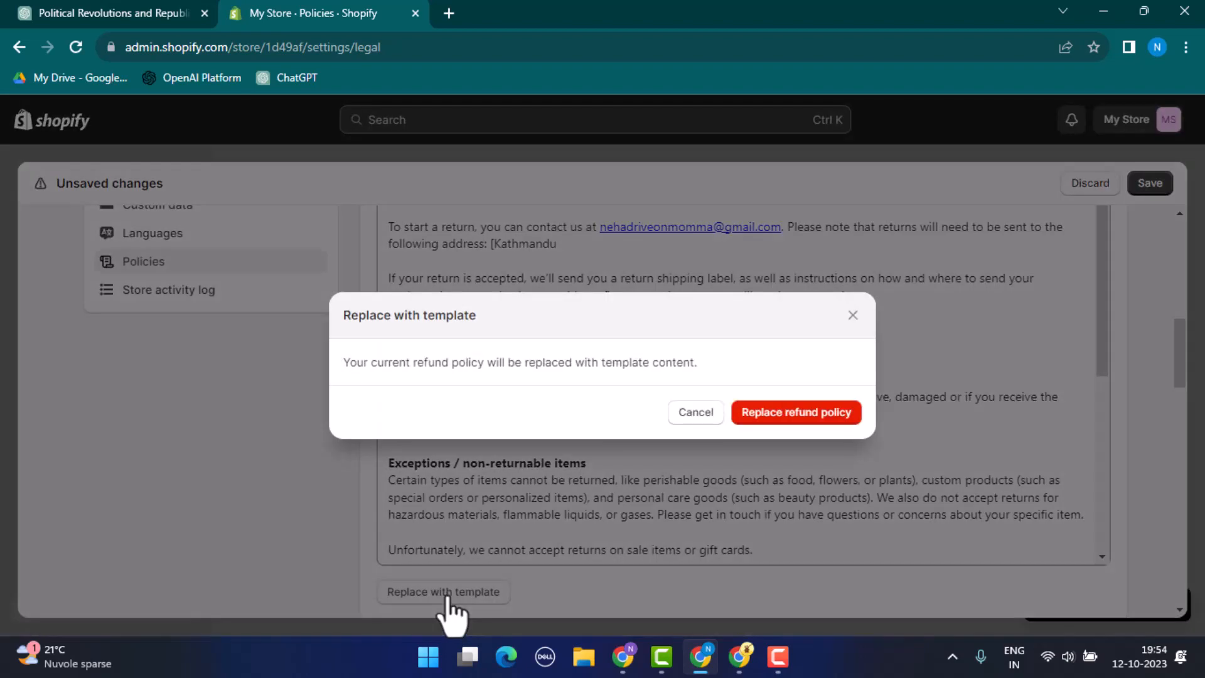
mouse_move(795, 413)
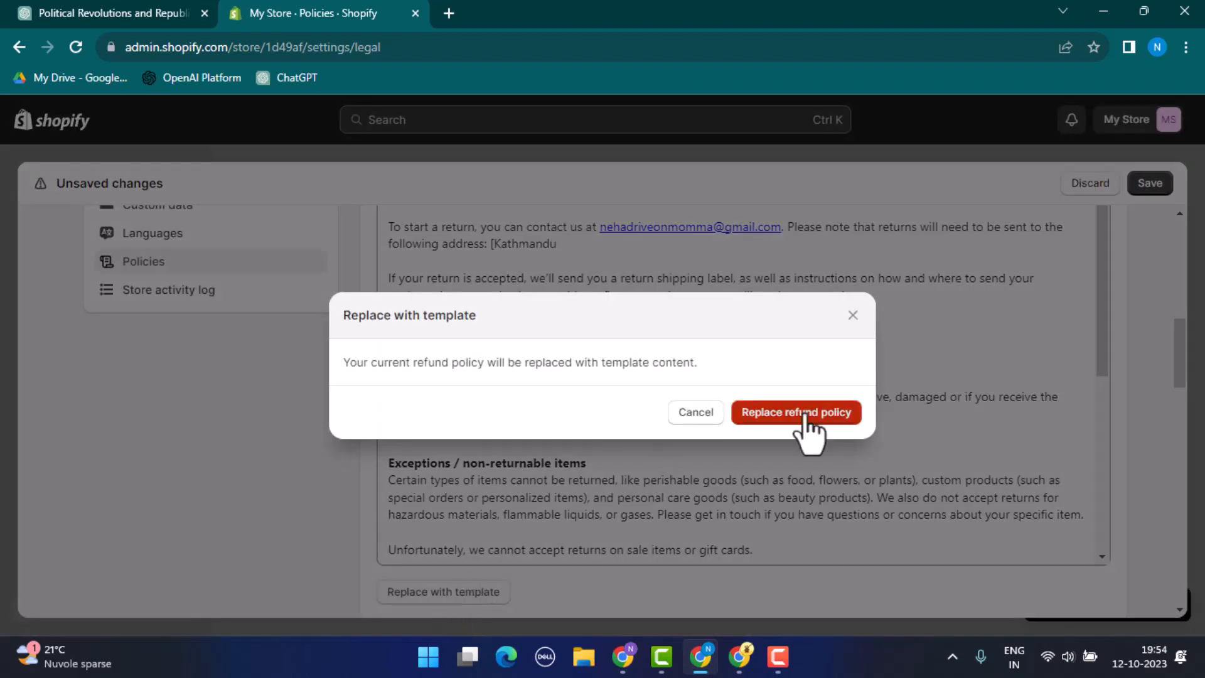
left_click(795, 412)
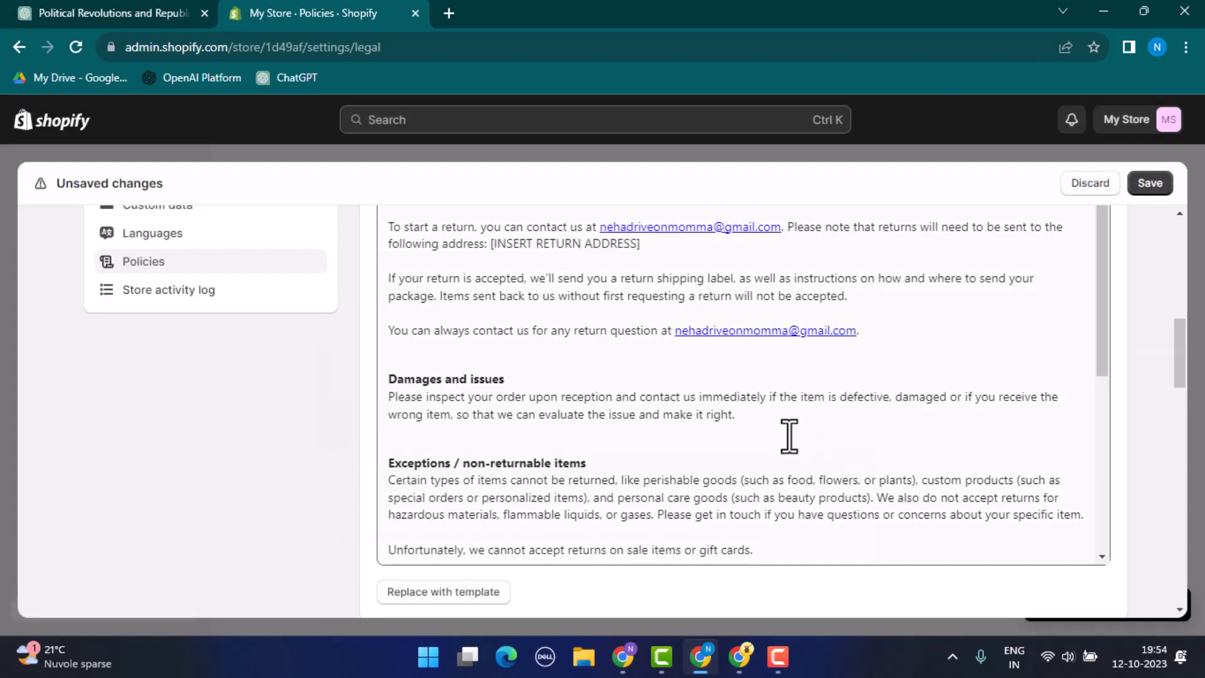
scroll("down", 3)
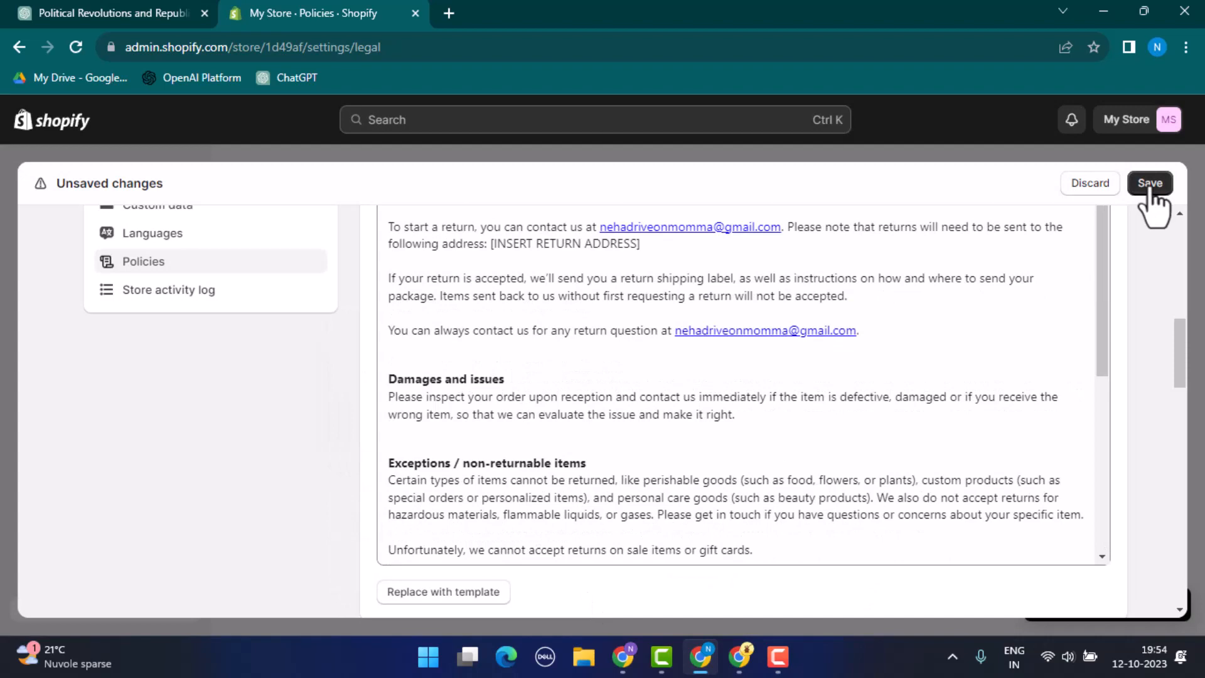
- Save the current store policies and move down to the privacy policy section
left_click(1148, 183)
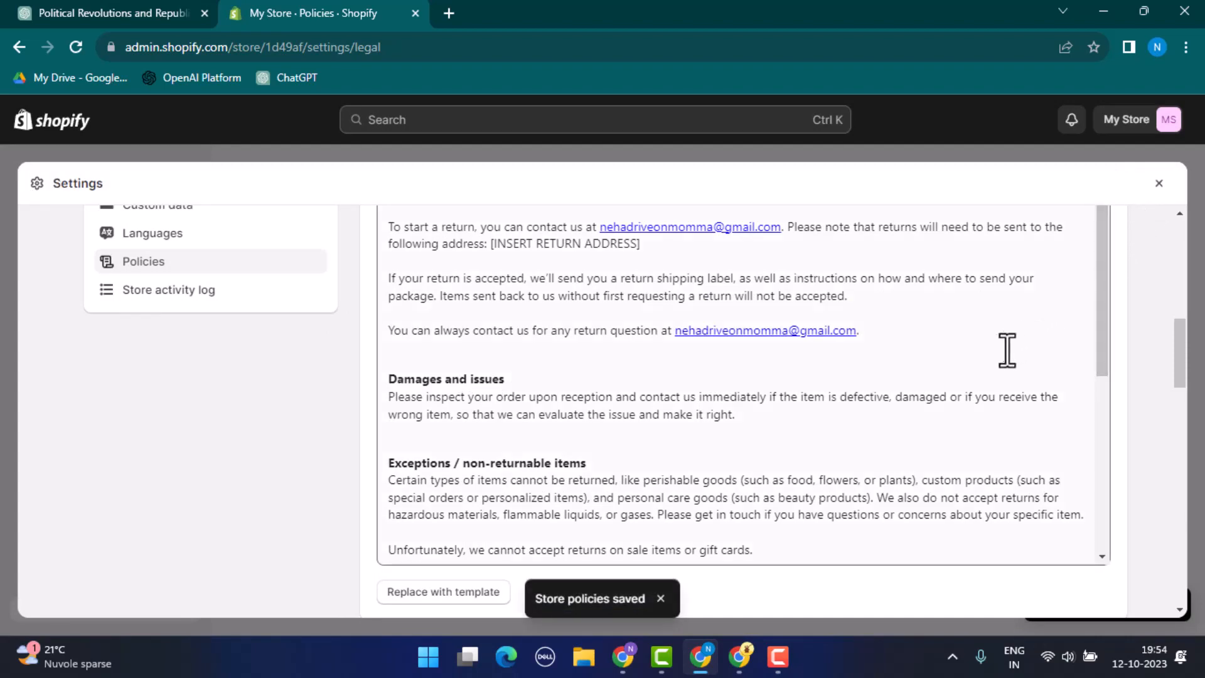
scroll("down", 3)
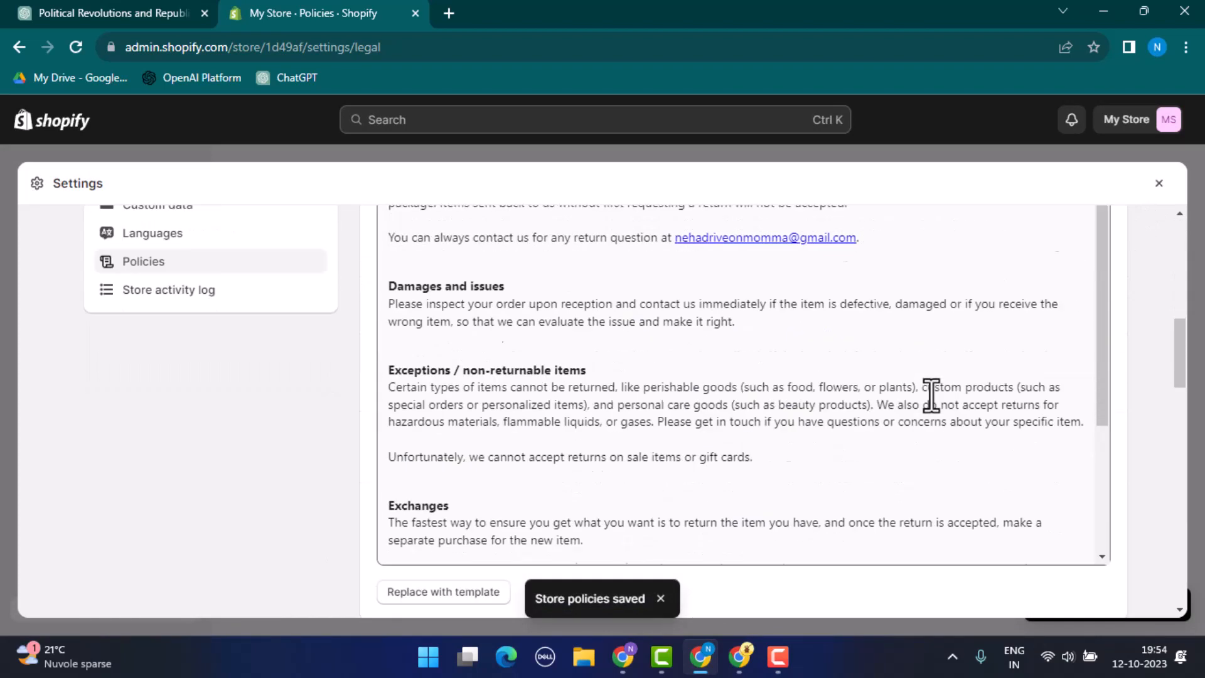
scroll("down", 3)
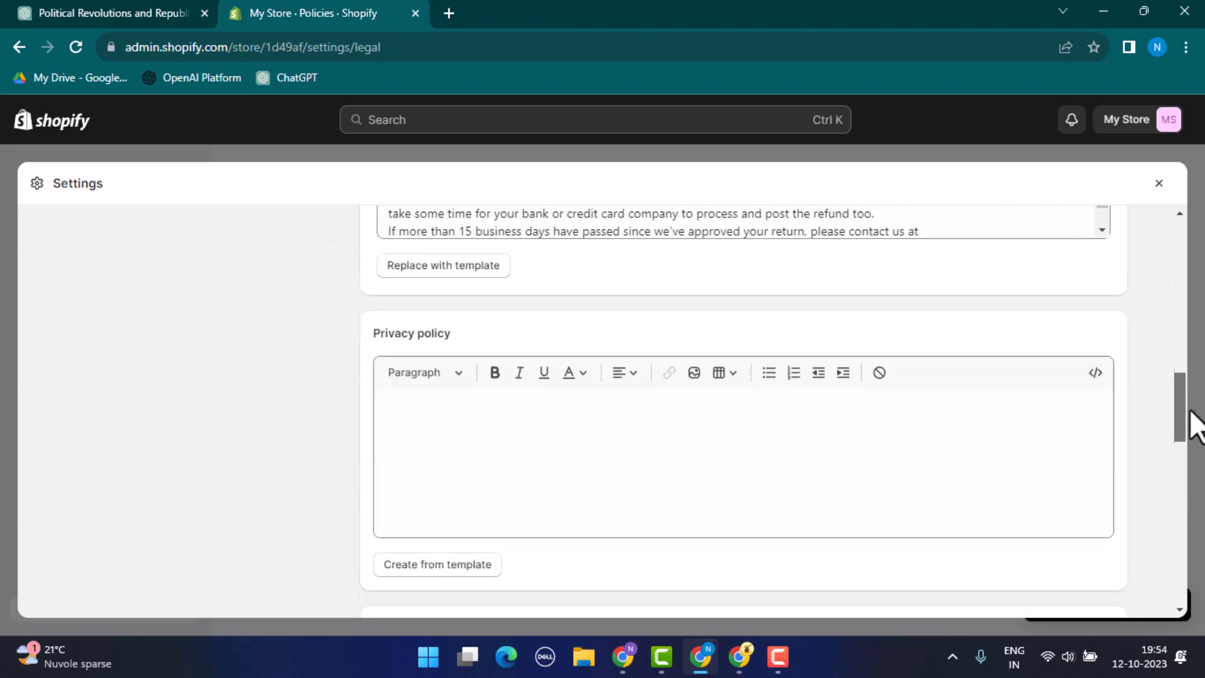
scroll("down", 3)
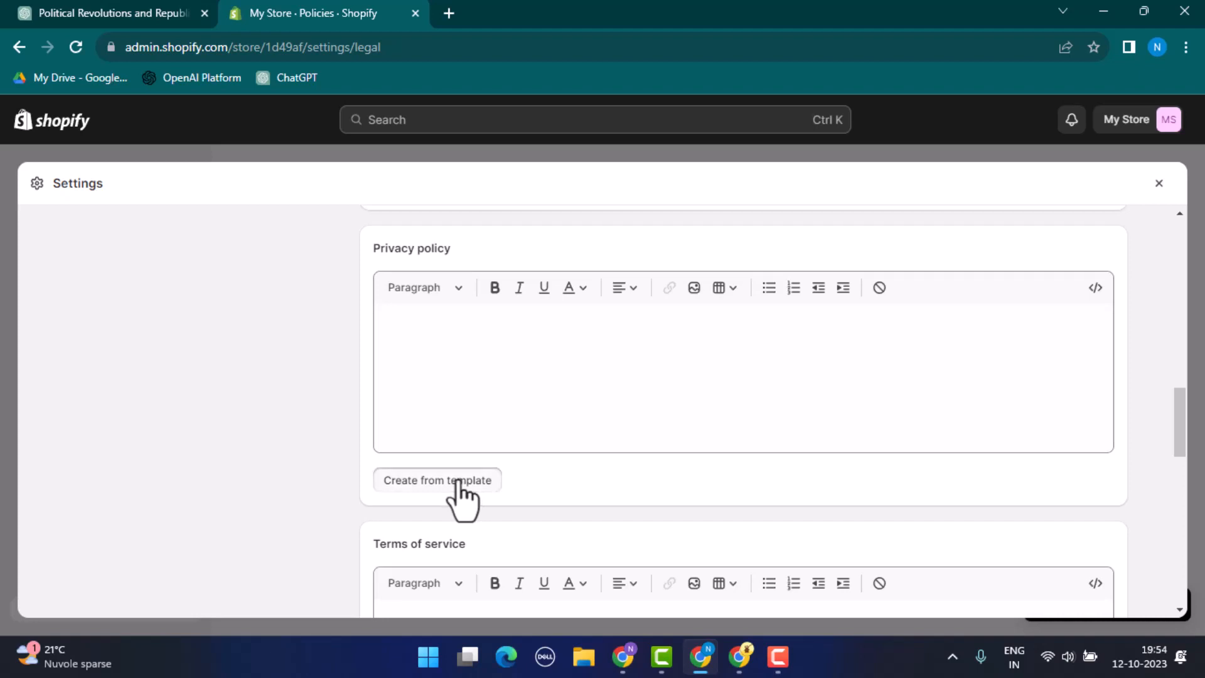
- Create the privacy policy from the ready-made template, review it, and save the policies
left_click(437, 480)
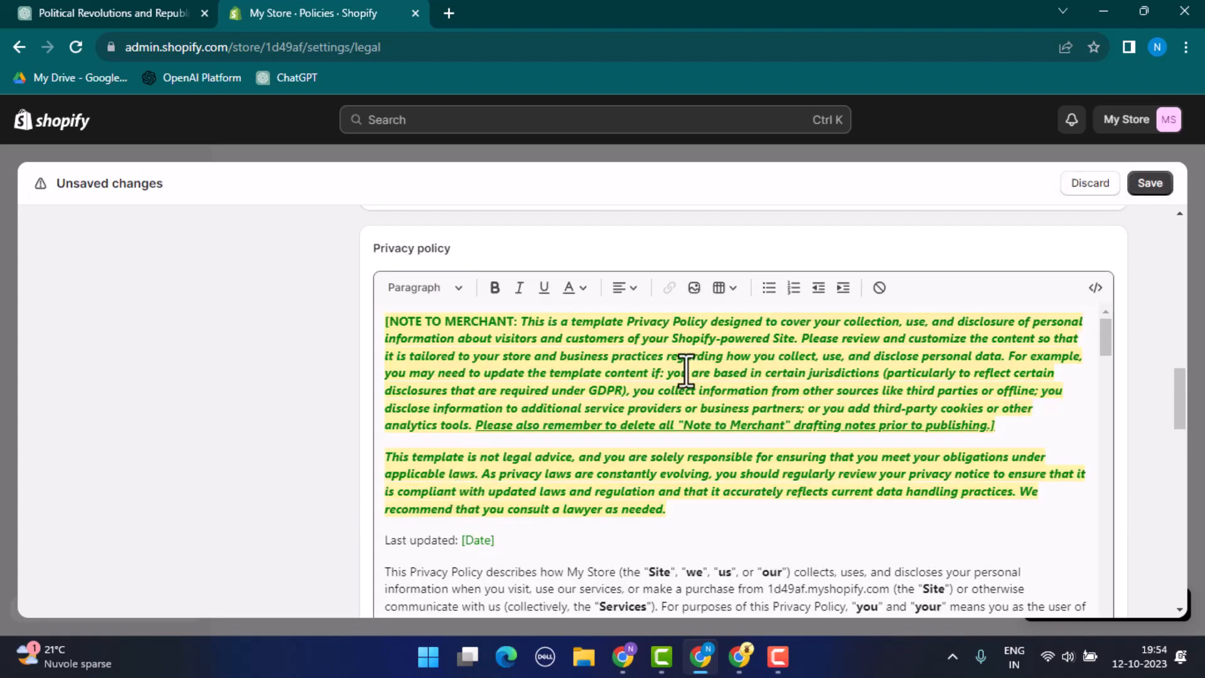
mouse_move(803, 495)
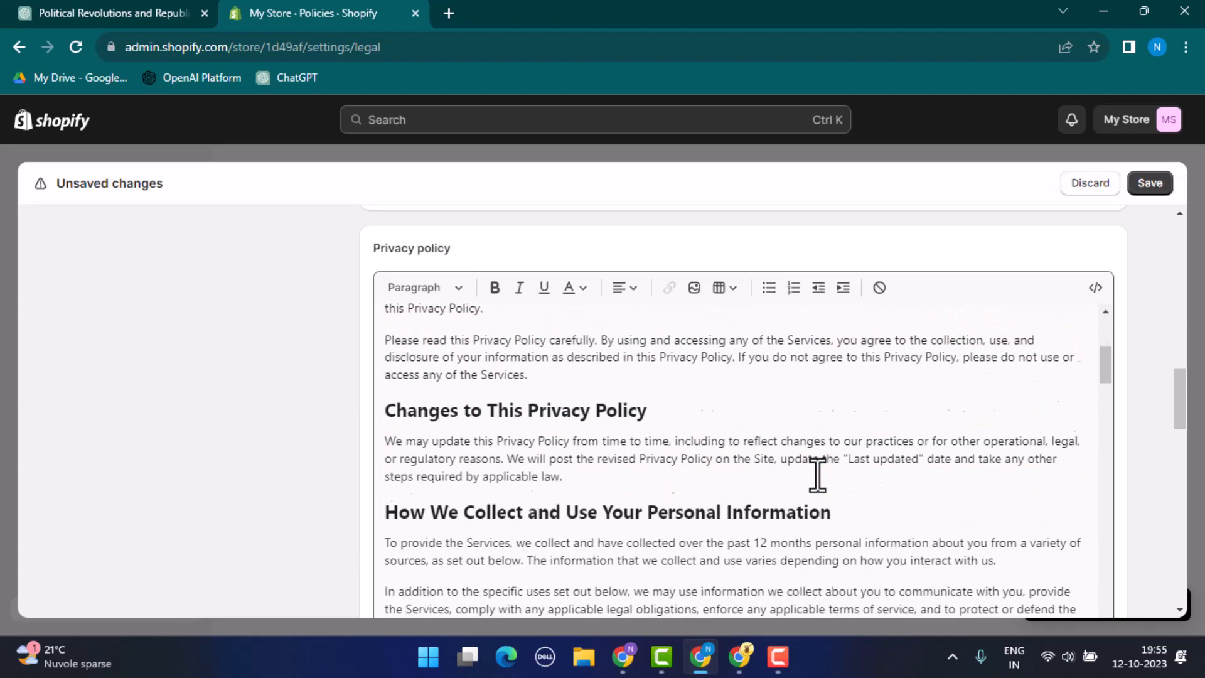
scroll("down", 3)
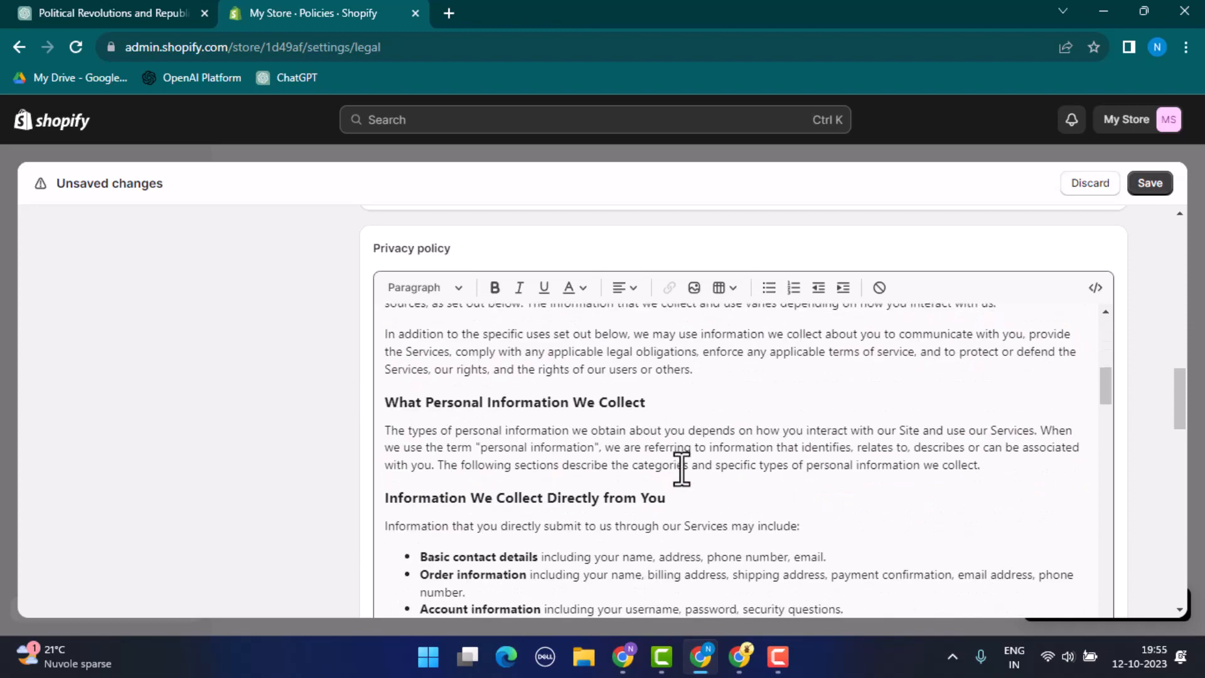
scroll("down", 3)
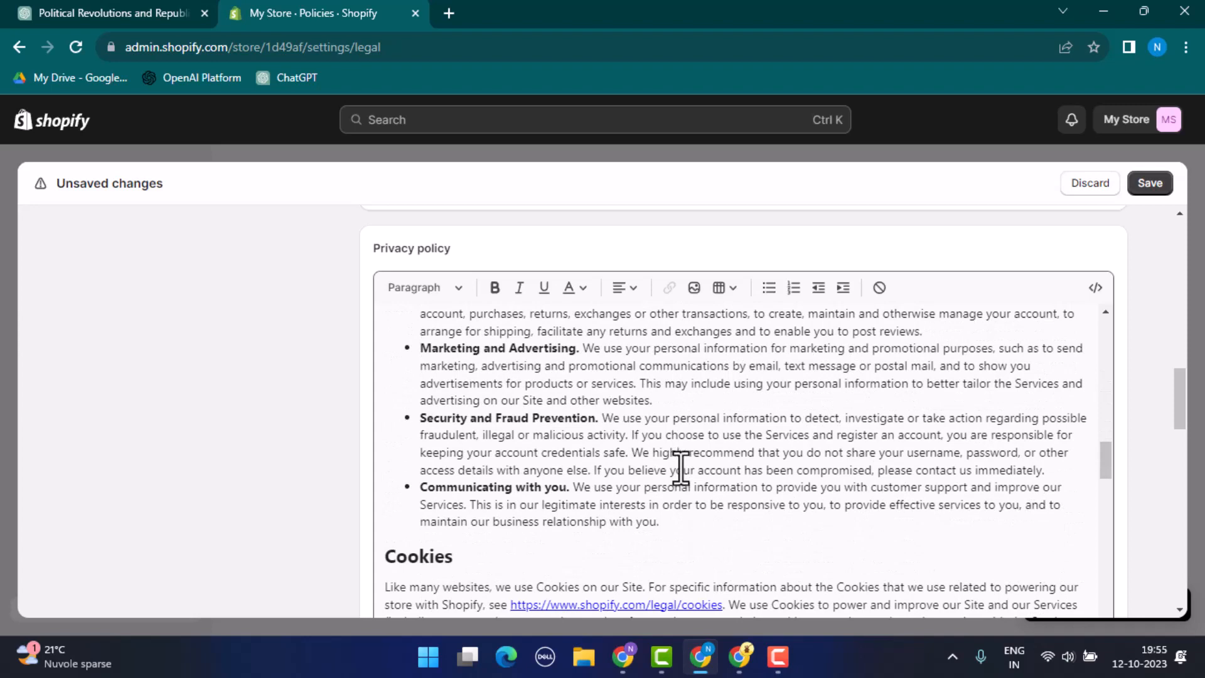
scroll("down", 3)
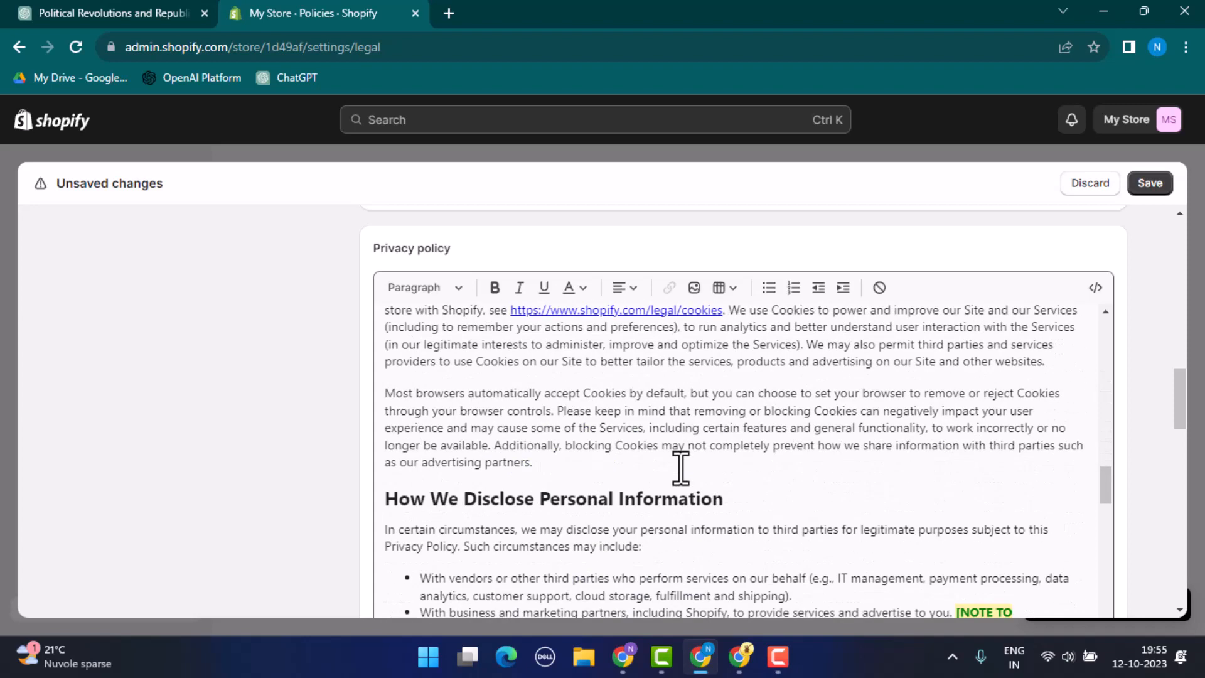
scroll("down", 3)
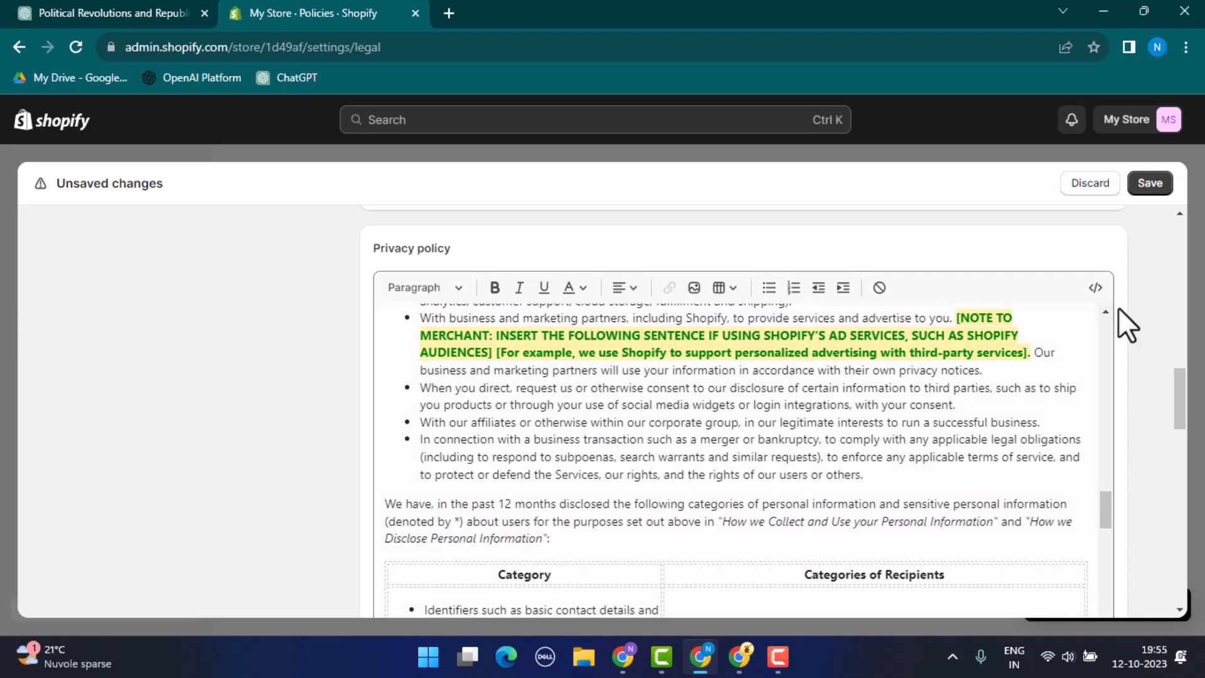
left_click(1150, 183)
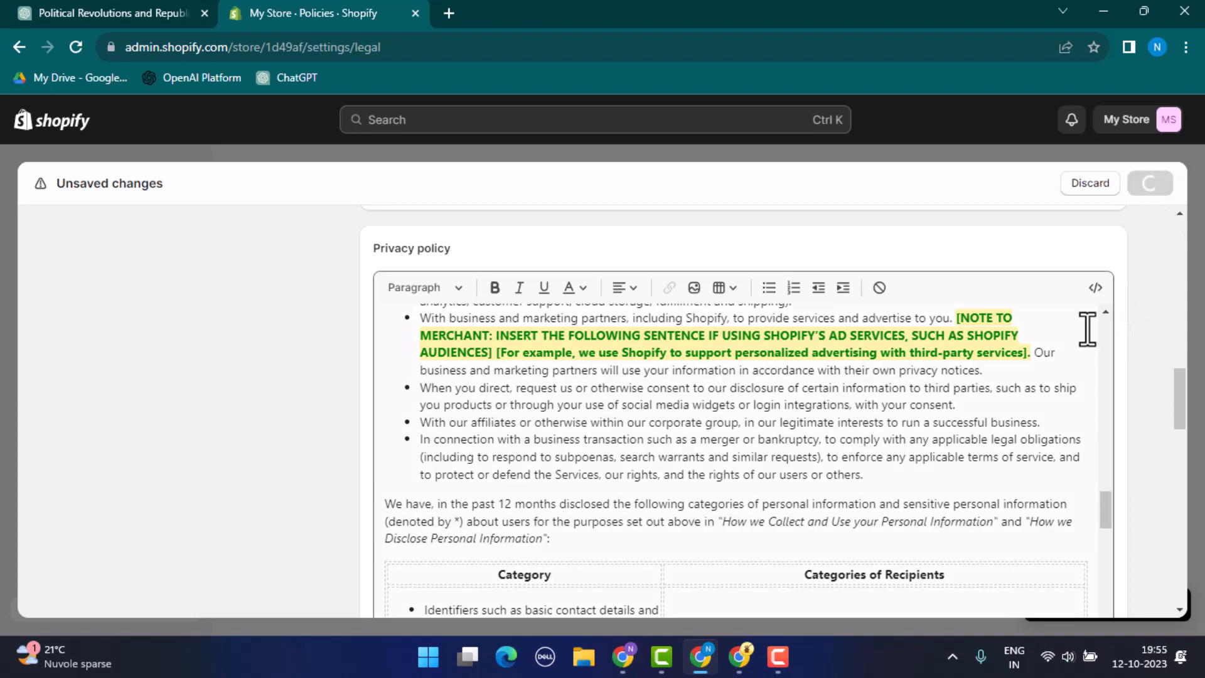
left_click(1150, 184)
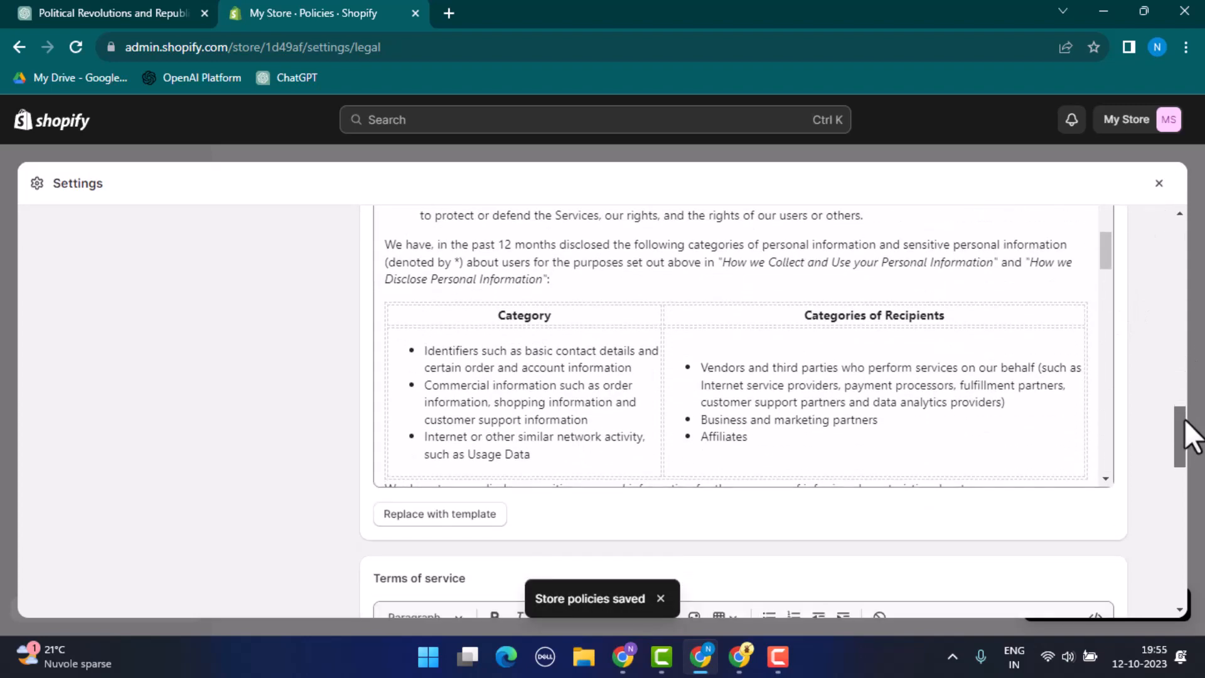
scroll("down", 3)
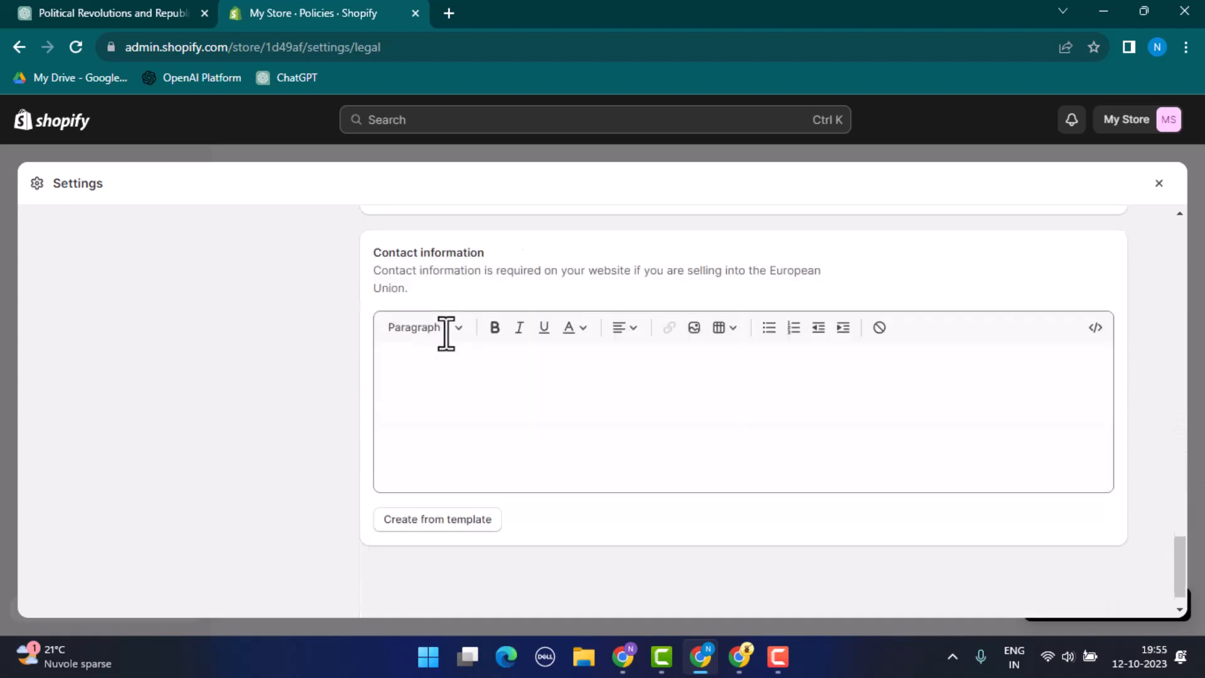
scroll("down", 3)
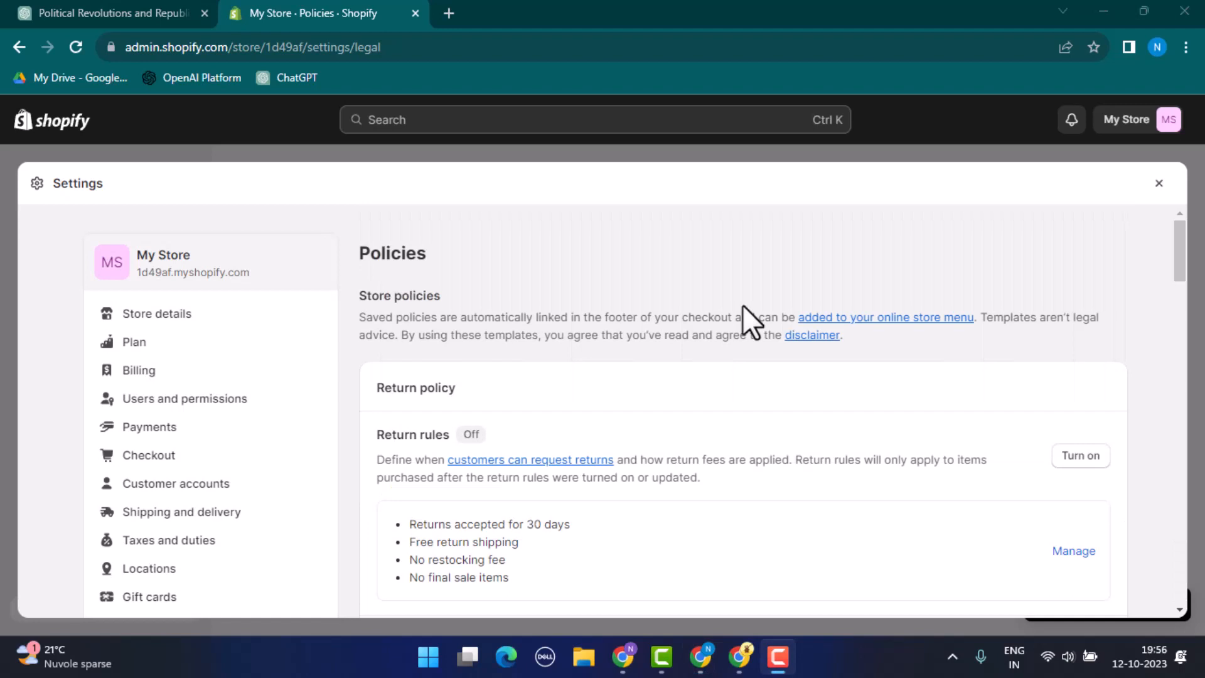
mouse_move(942, 378)
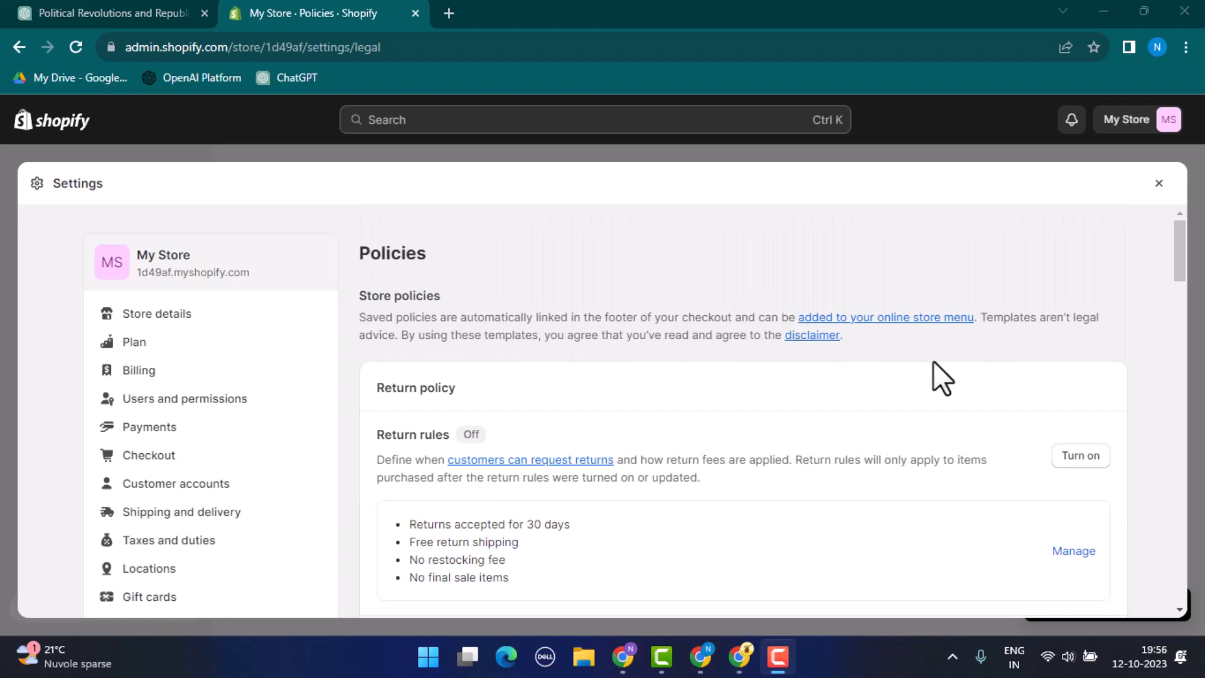
mouse_move(866, 347)
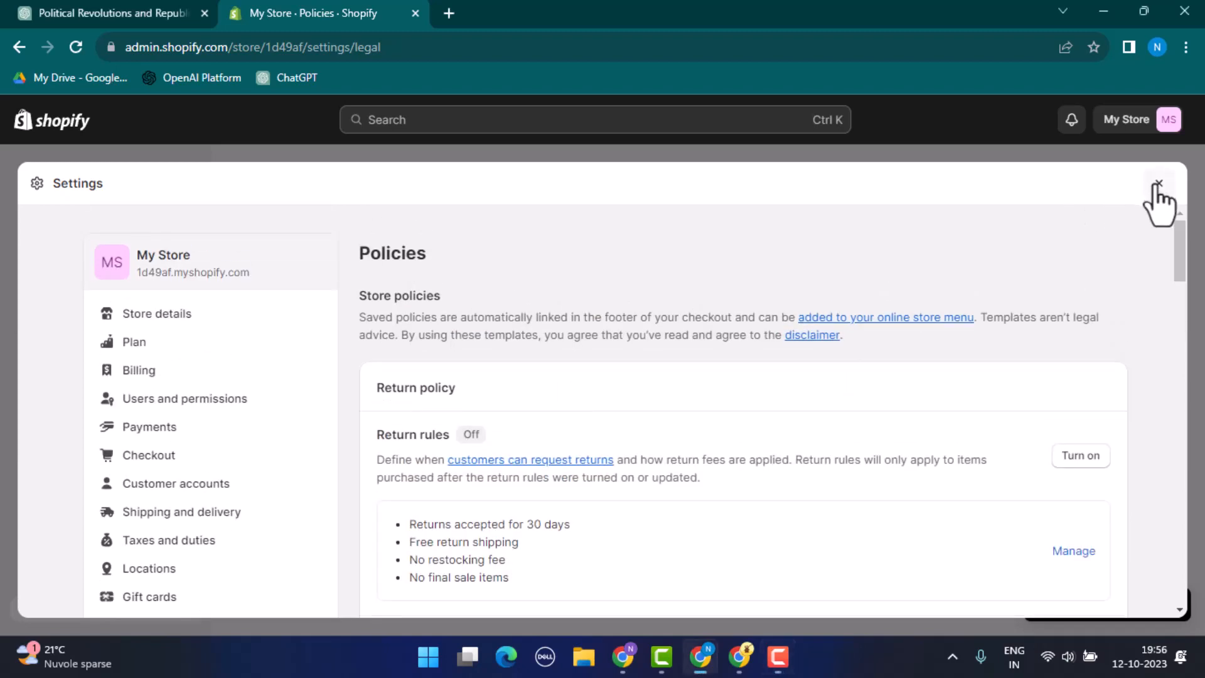
- Close Settings and go to Online Store > Themes
left_click(1159, 184)
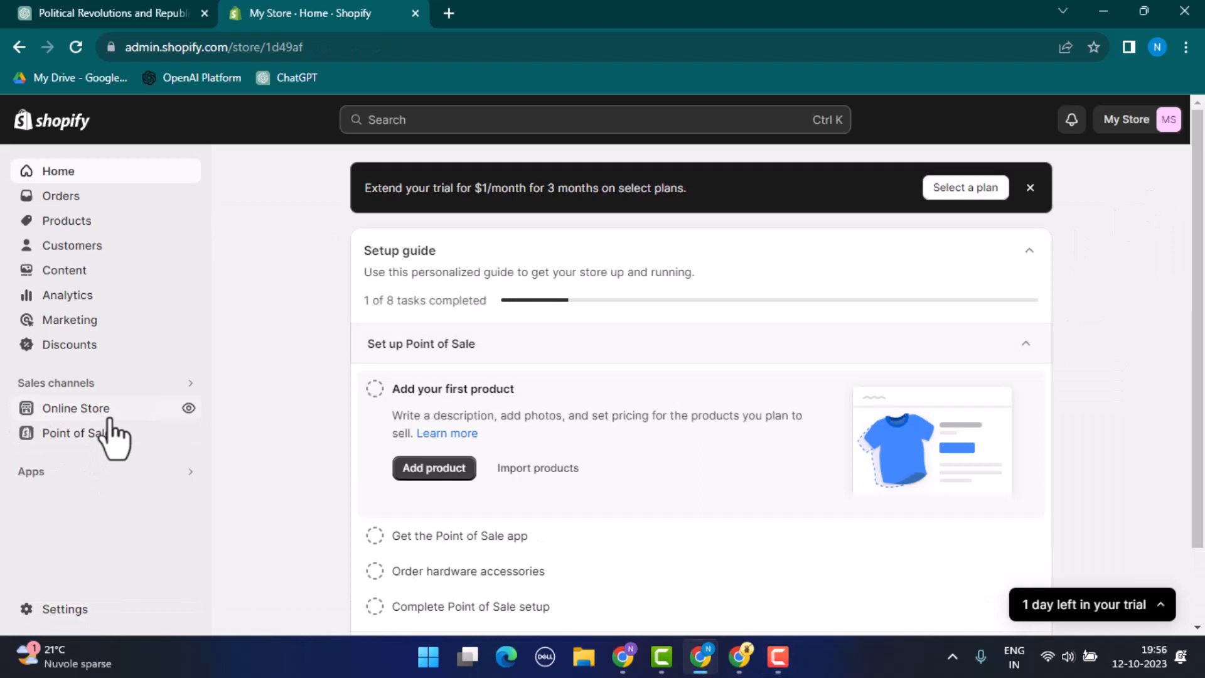
left_click(75, 408)
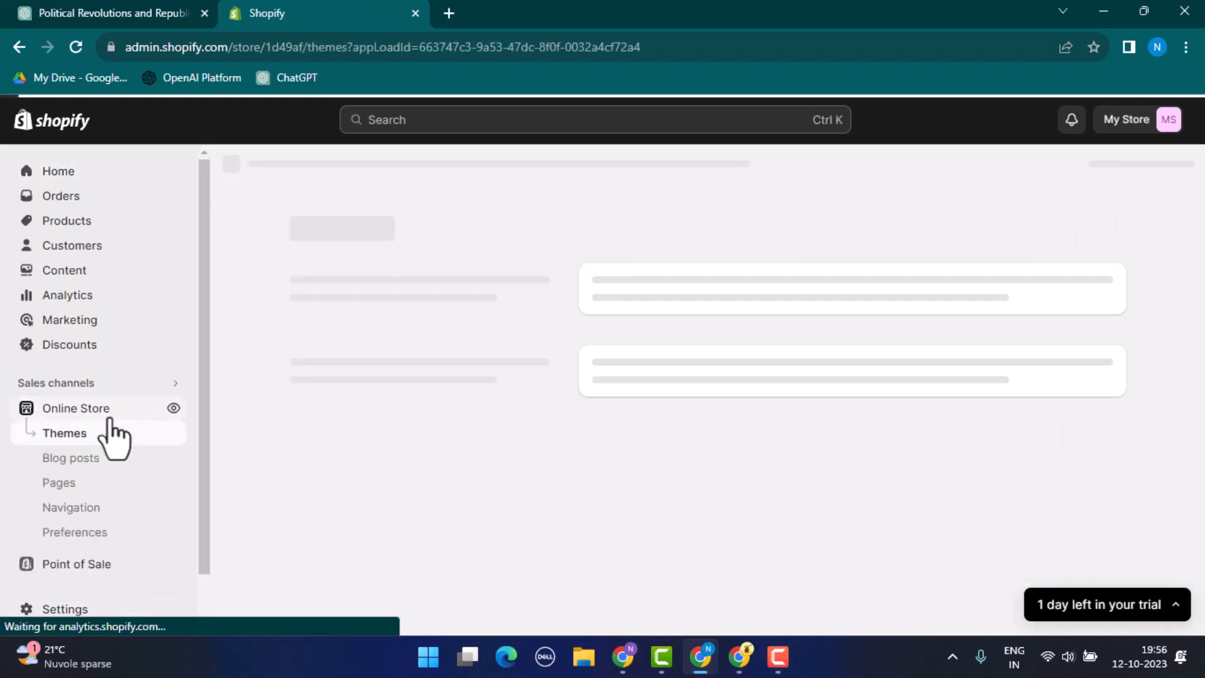
left_click(64, 433)
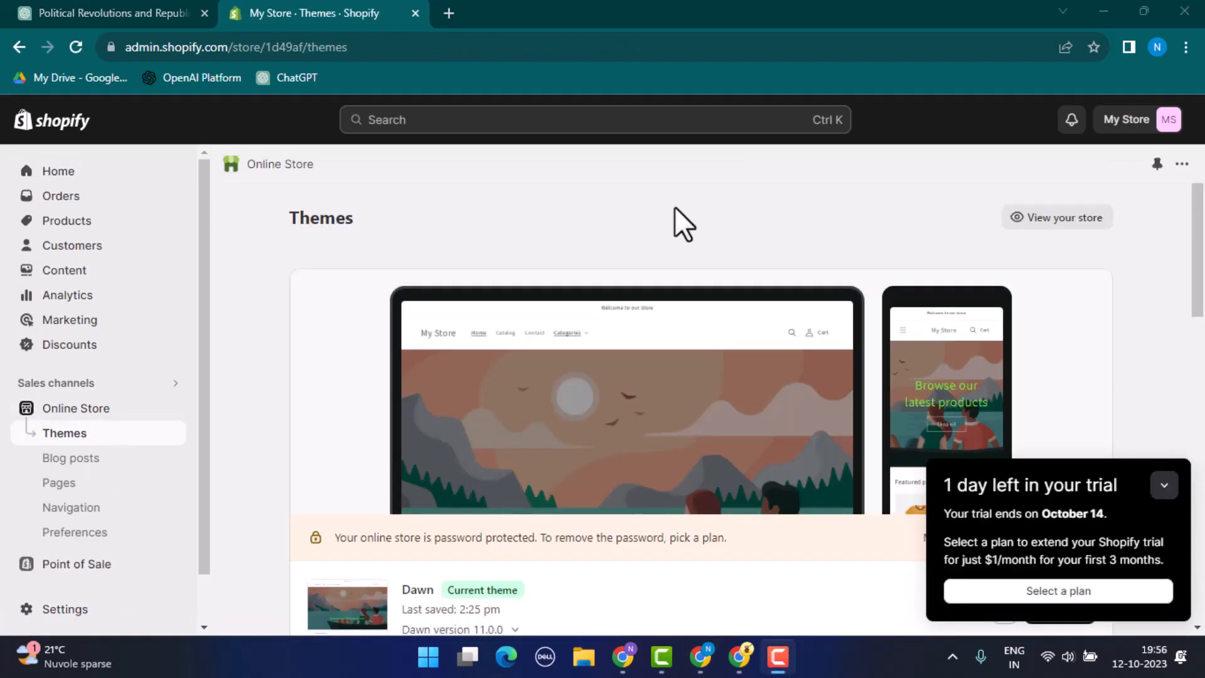
- Customize the current Dawn theme to launch the theme editor on its home page
scroll("down", 3)
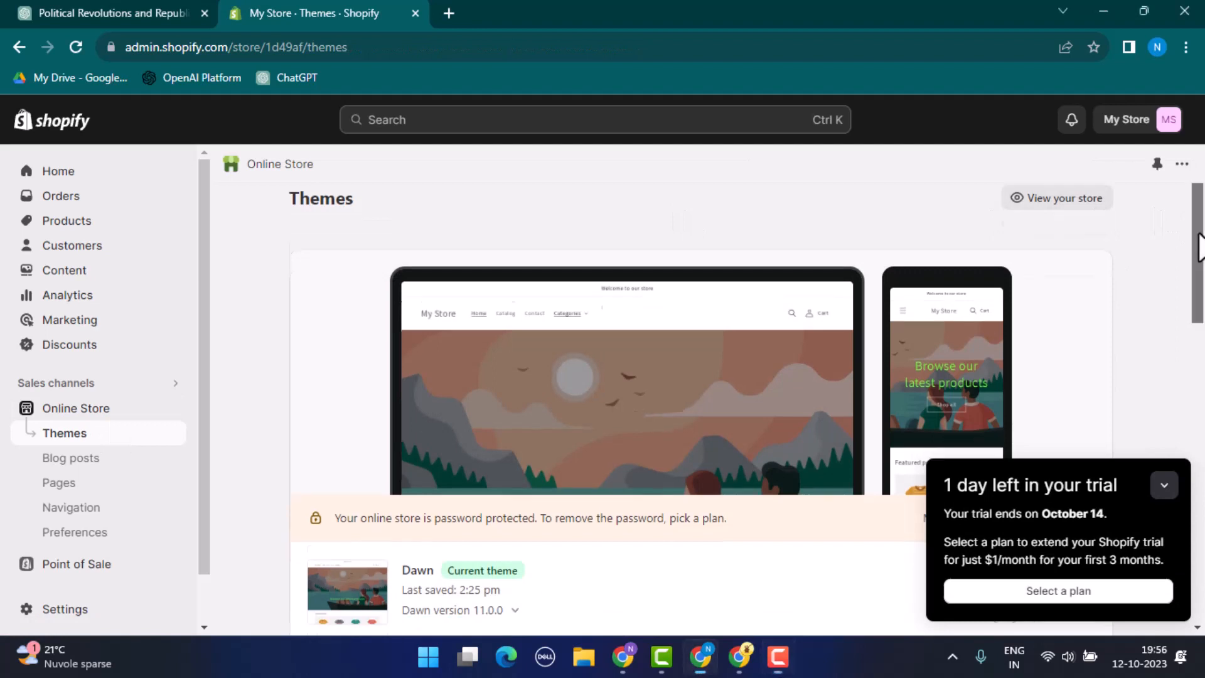
scroll("down", 3)
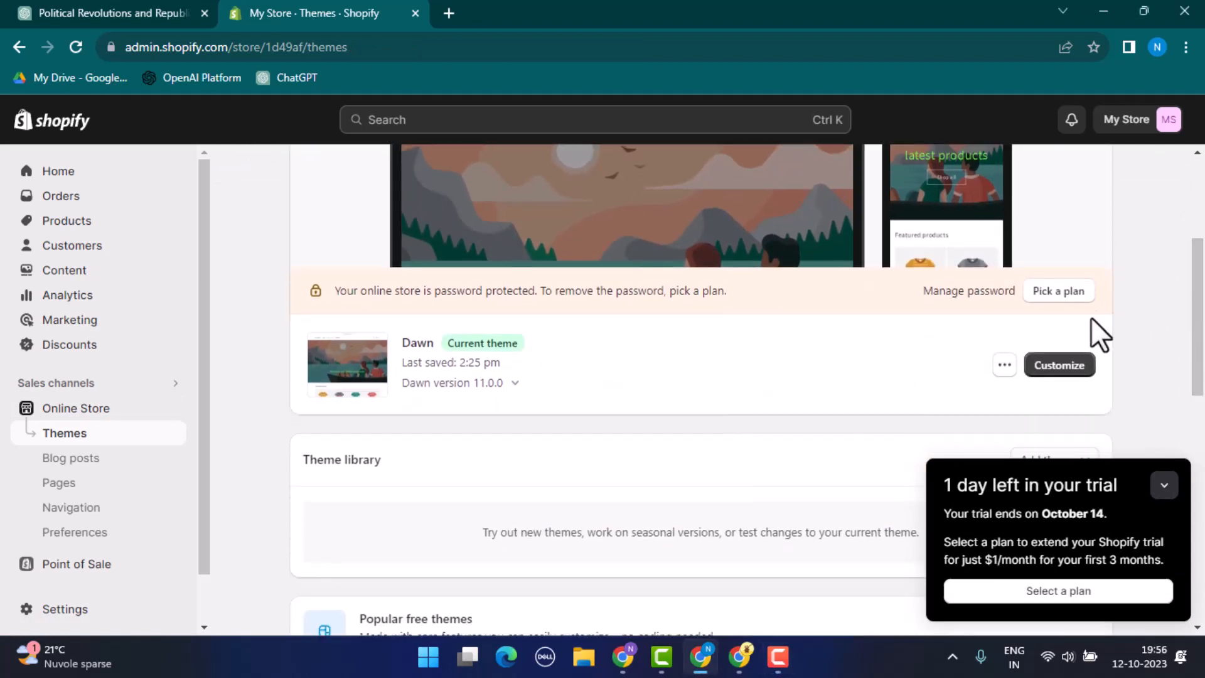
left_click(1057, 364)
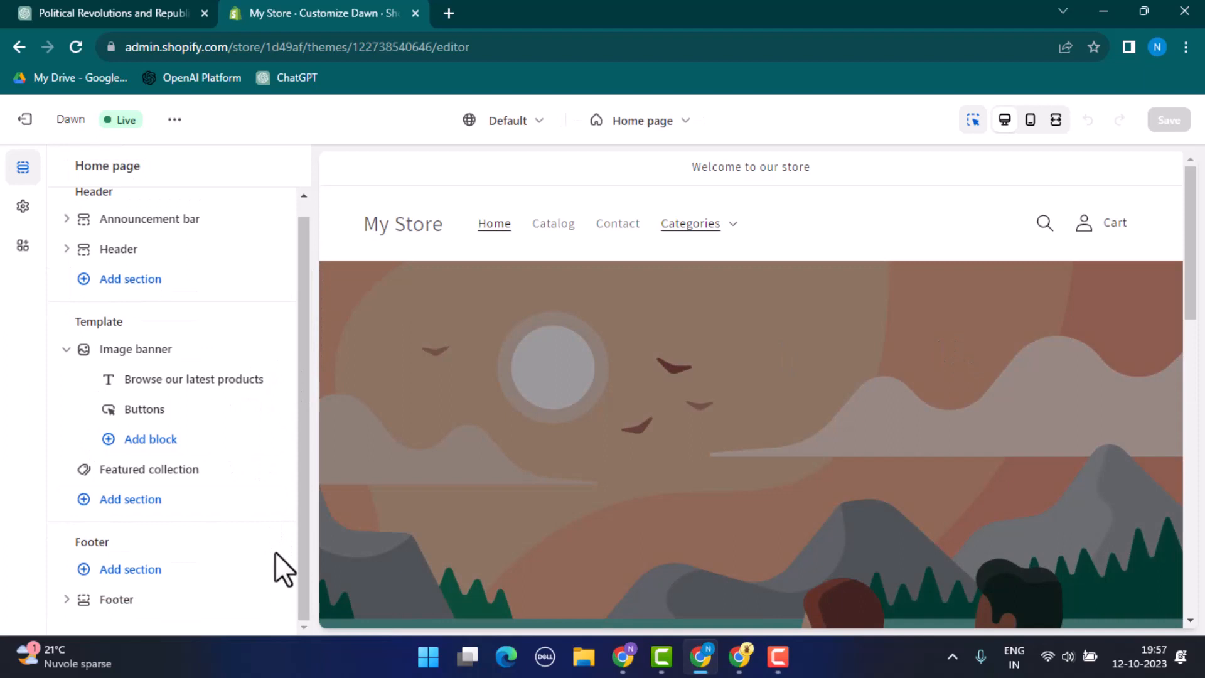
- Select the Footer section in the editor sidebar and review its settings panel
left_click(115, 600)
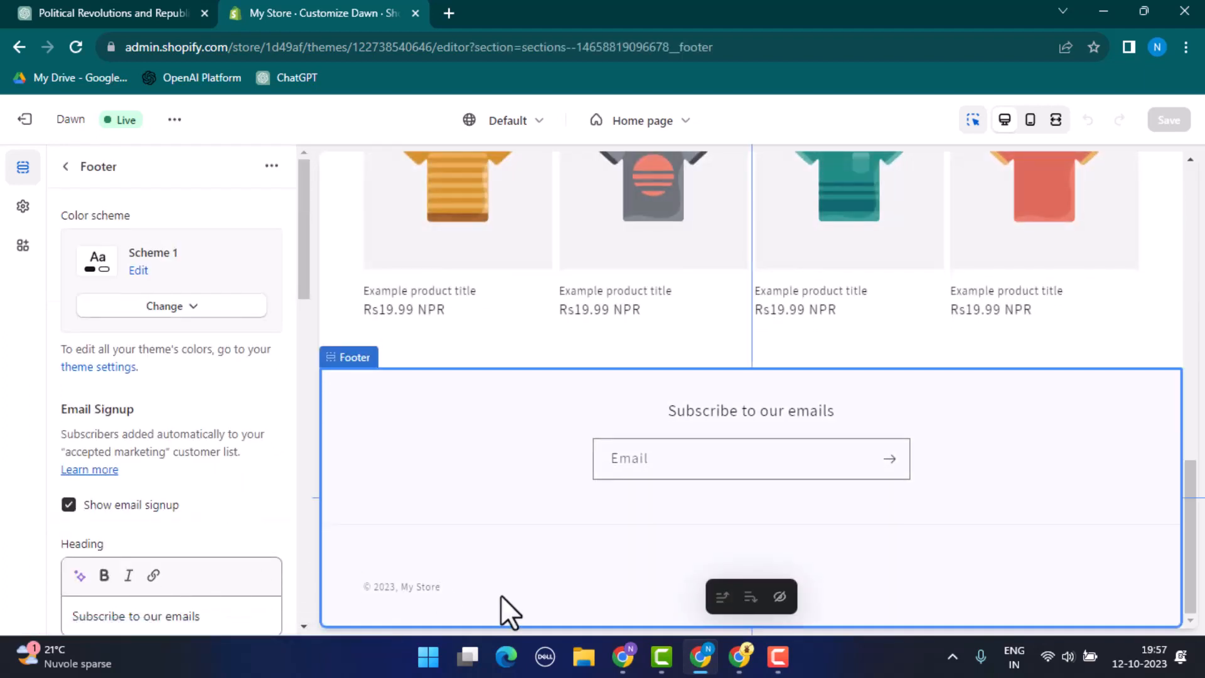
scroll("down", 3)
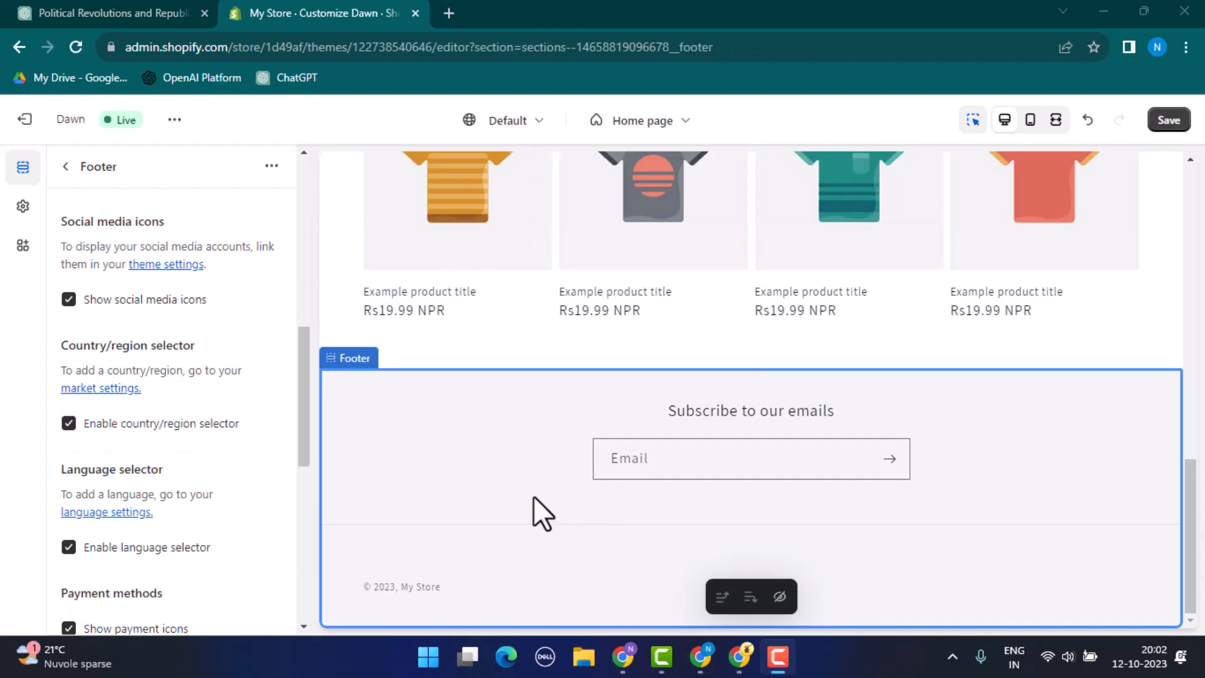
mouse_move(477, 427)
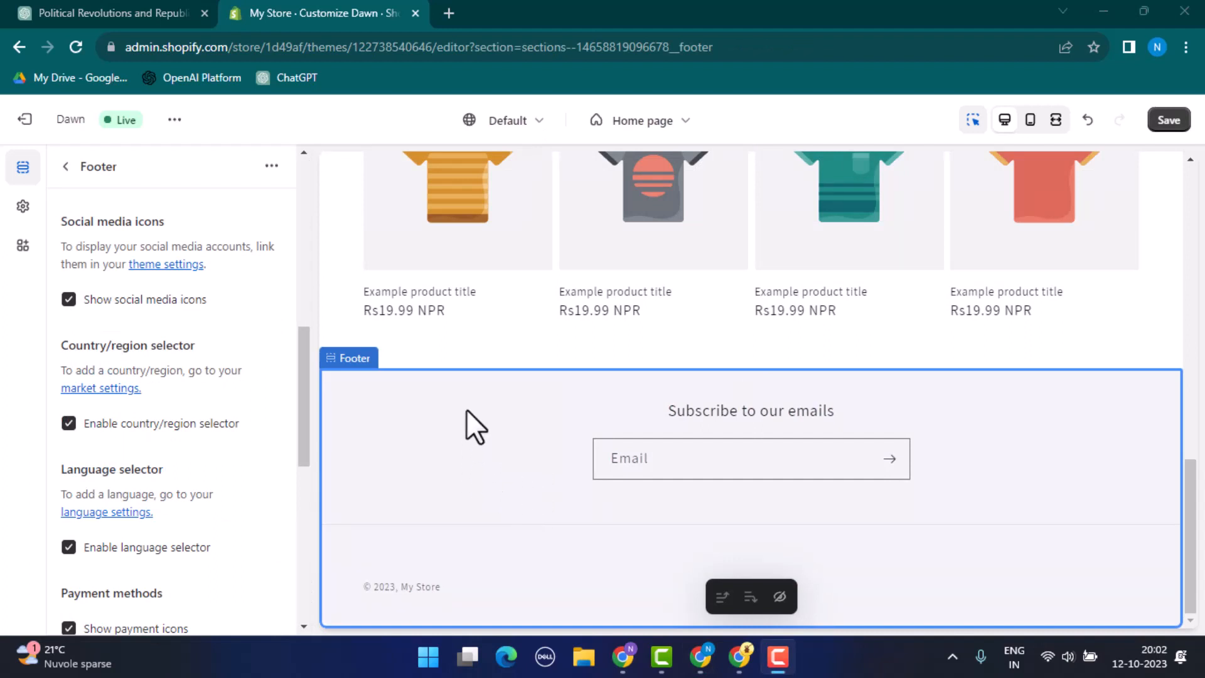
mouse_move(467, 482)
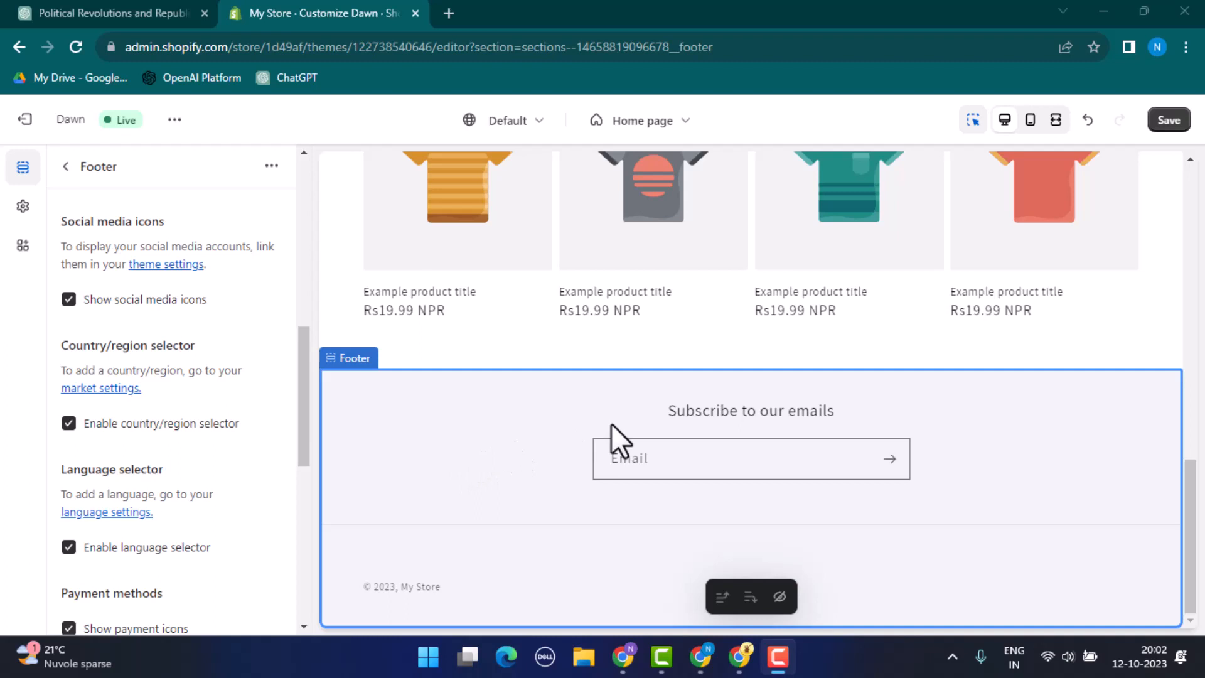
mouse_move(568, 150)
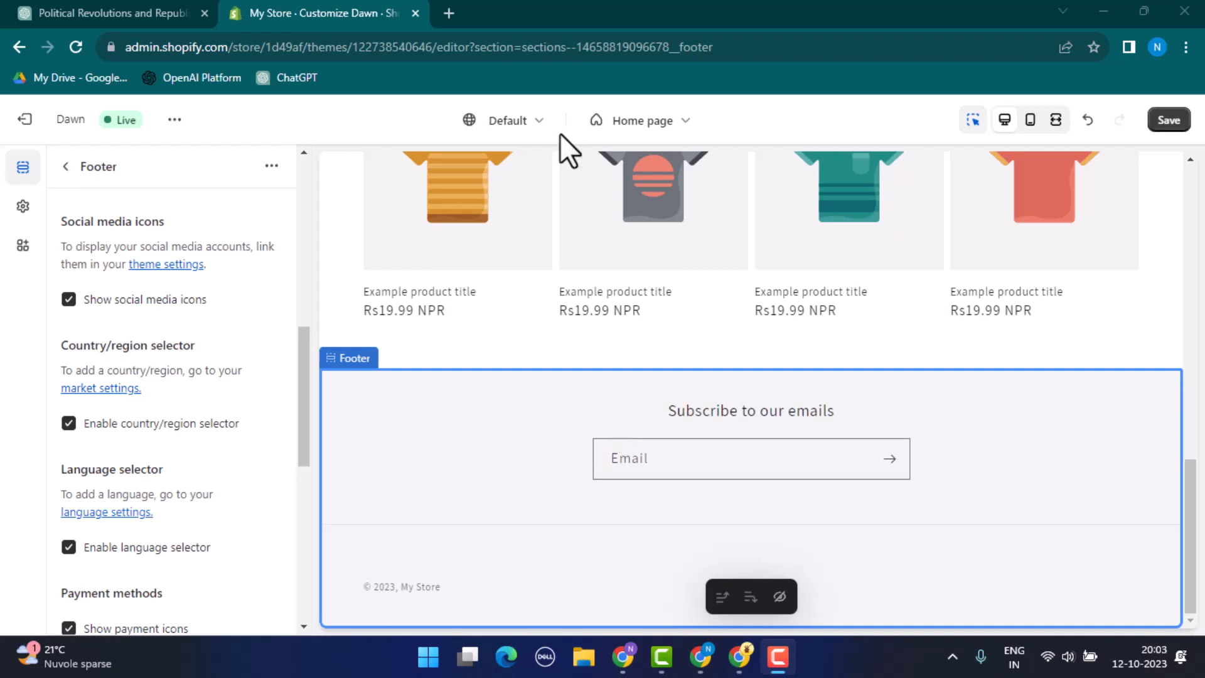